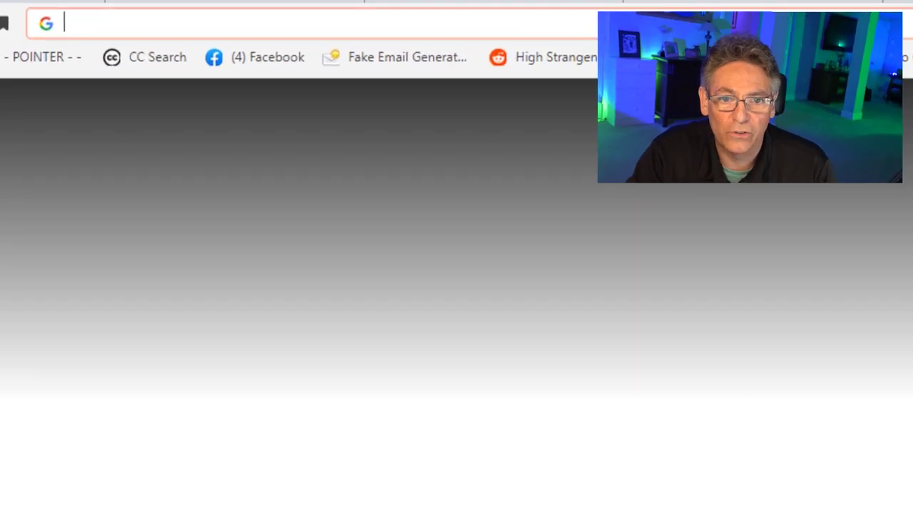
# Search Google for ClockSource.Lua to find the OBS Forums script page.
pyautogui.write('c')
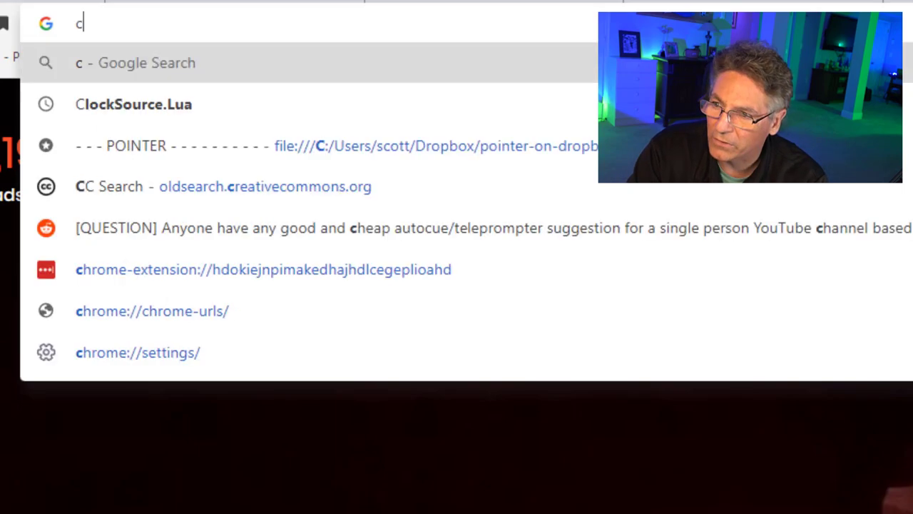
pyautogui.write('locksource.lua&aqs=chrome.0.69')
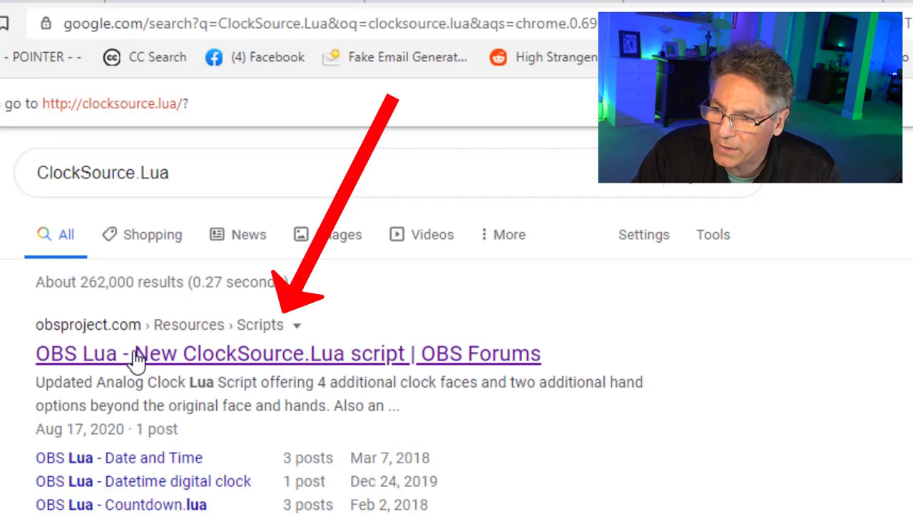
pyautogui.moveTo(239, 363)
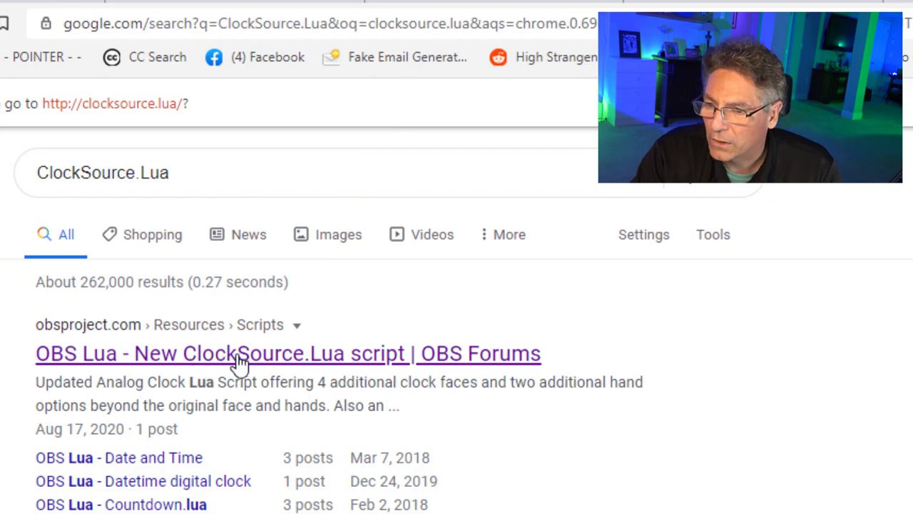
# Download and save the New ClockSource.Lua zip package from its OBS Forums page.
pyautogui.click(288, 354)
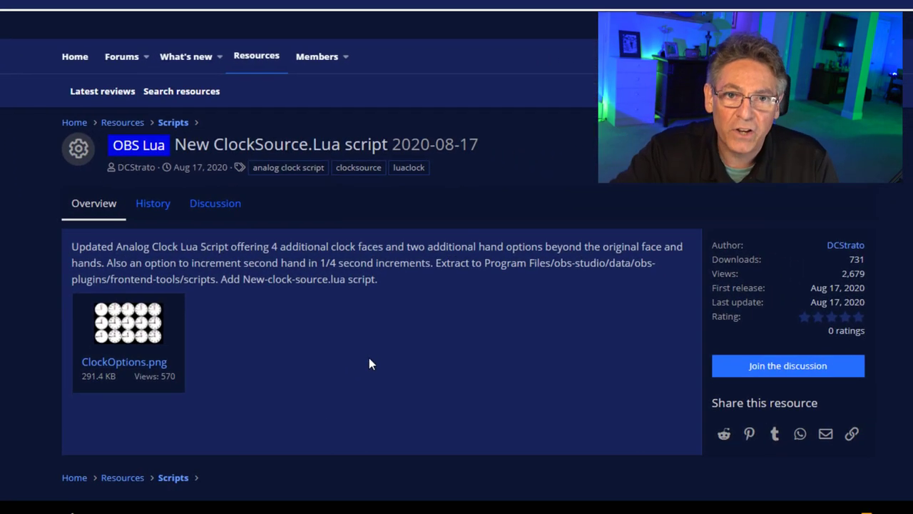
pyautogui.moveTo(411, 349)
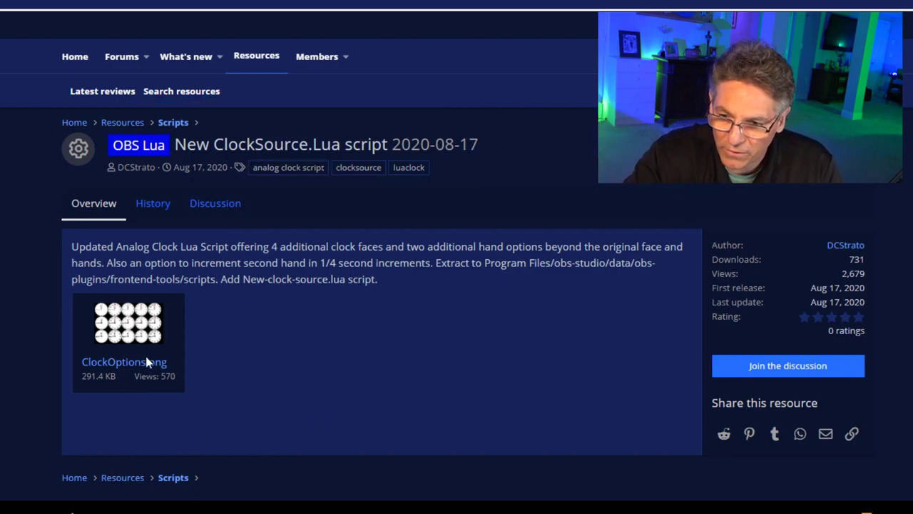
pyautogui.moveTo(159, 295)
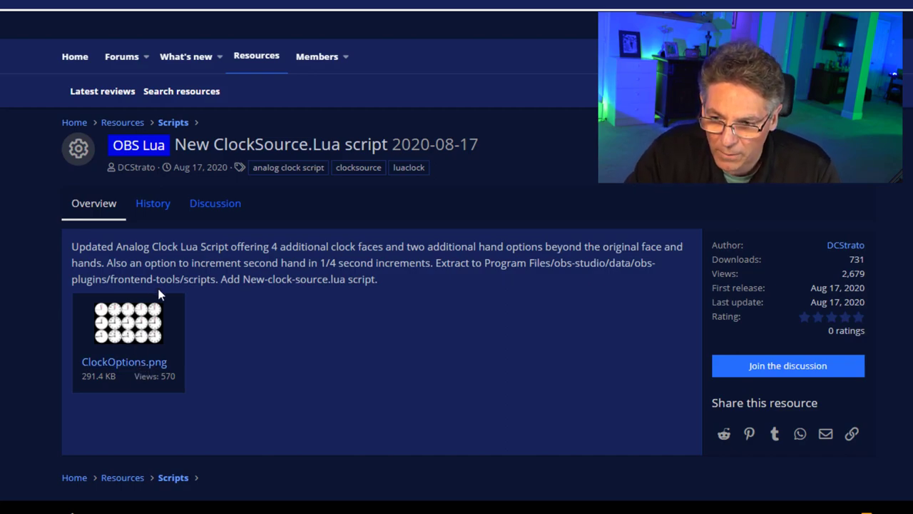
pyautogui.moveTo(131, 406)
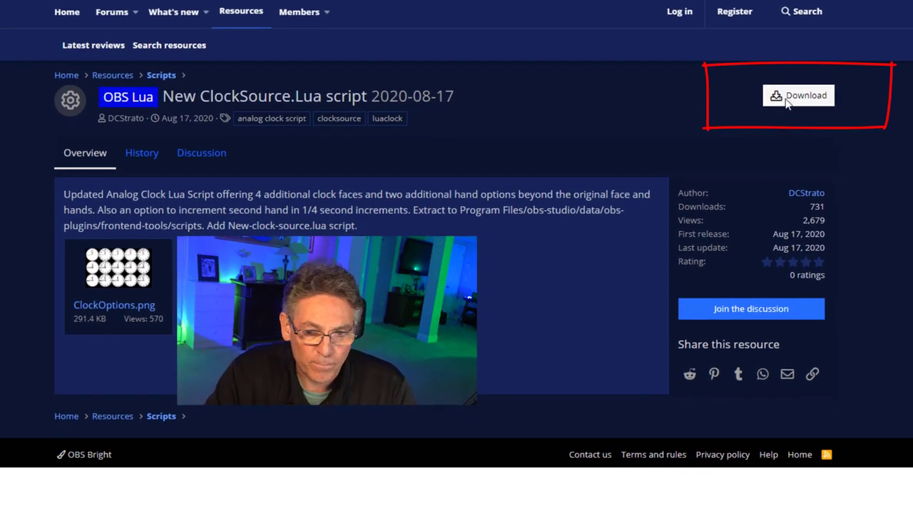
pyautogui.click(798, 95)
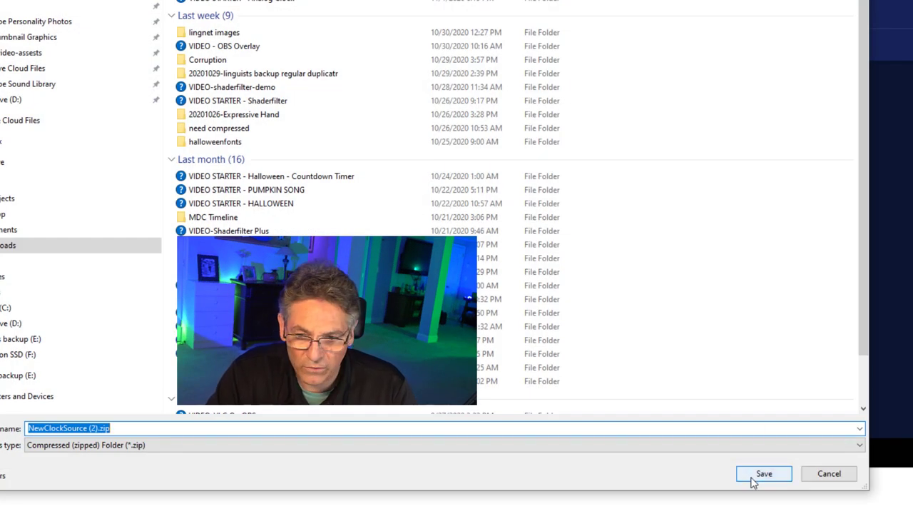
pyautogui.click(763, 473)
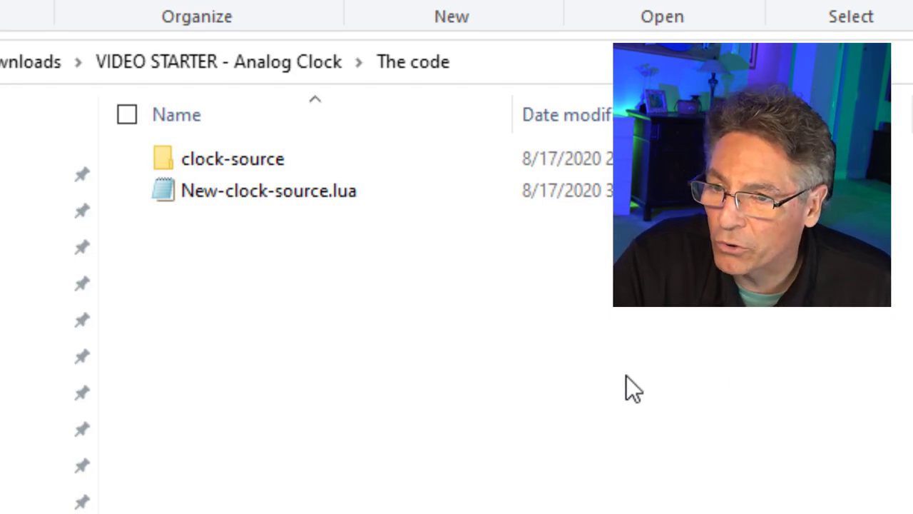
# Paste clock-source and New-clock-source.lua into obs-studio/data/obs-plugins/frontend-tools/scripts.
pyautogui.doubleClick(233, 159)
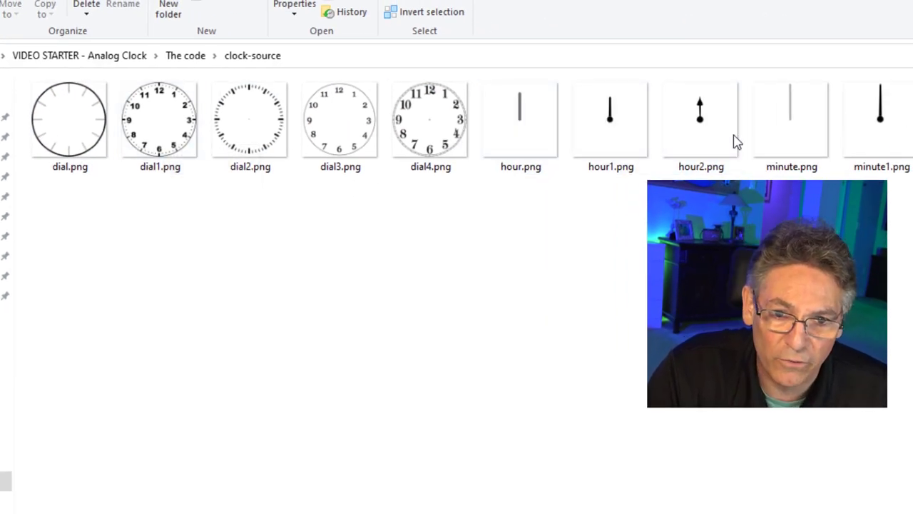
pyautogui.click(160, 119)
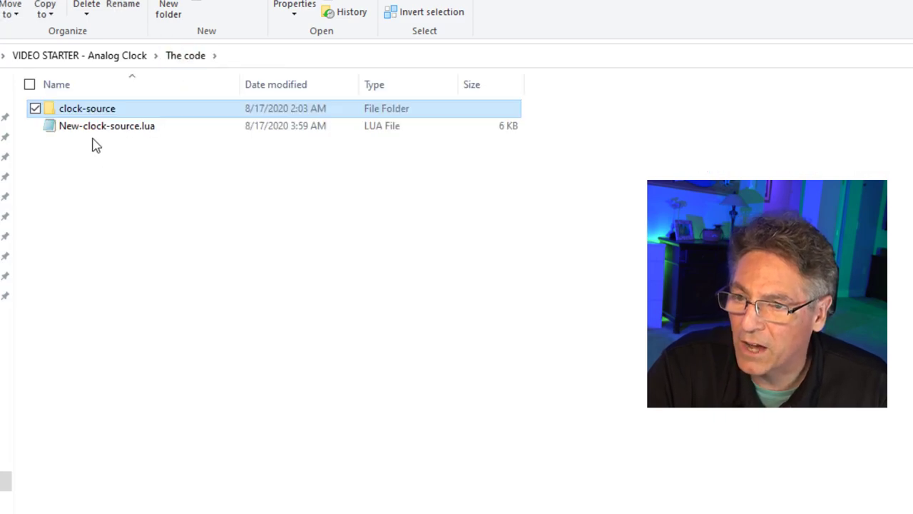
pyautogui.press('ctrl+c')
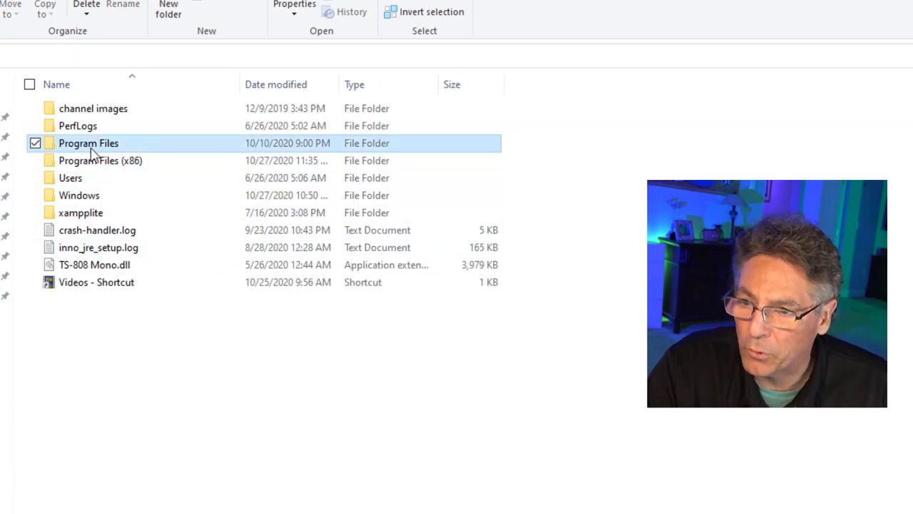
pyautogui.doubleClick(88, 143)
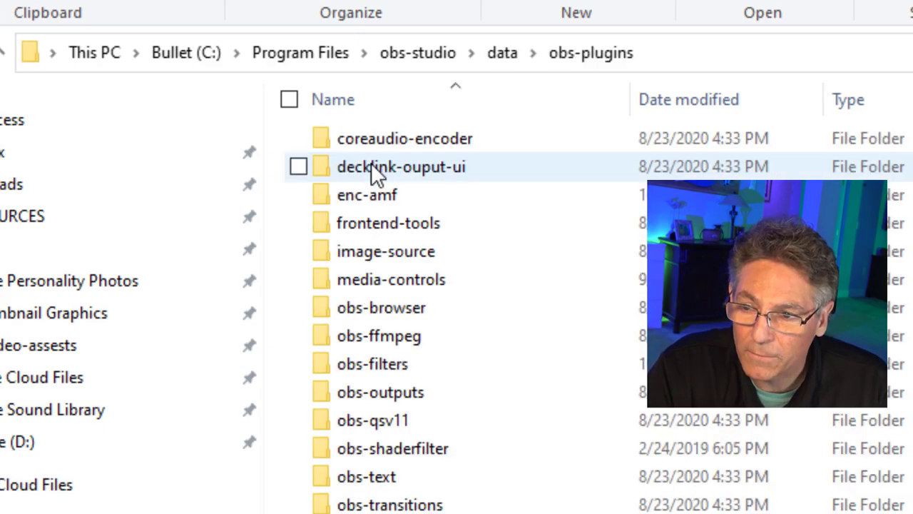
pyautogui.moveTo(388, 223)
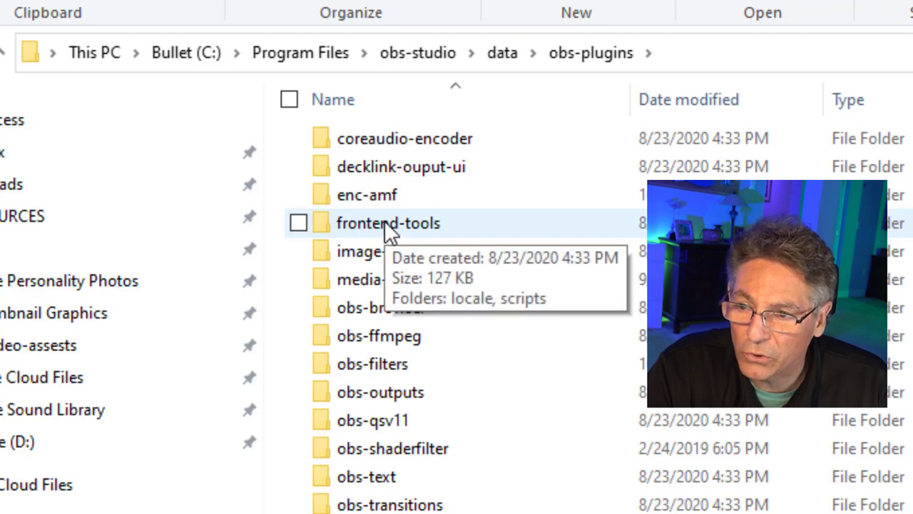
pyautogui.doubleClick(387, 223)
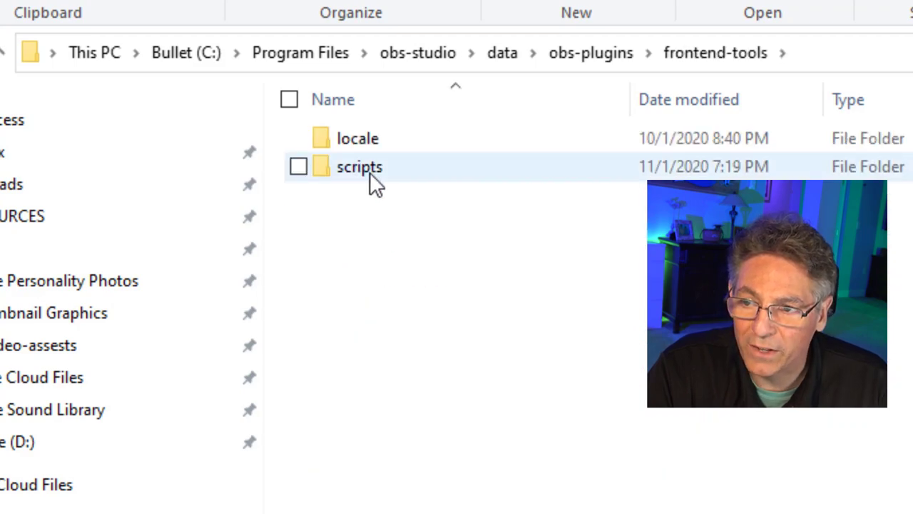
pyautogui.doubleClick(359, 166)
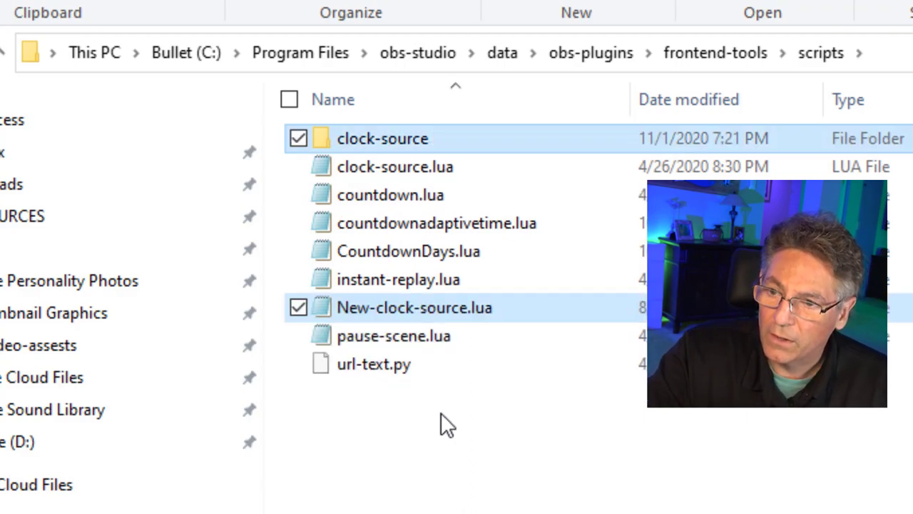
pyautogui.click(395, 167)
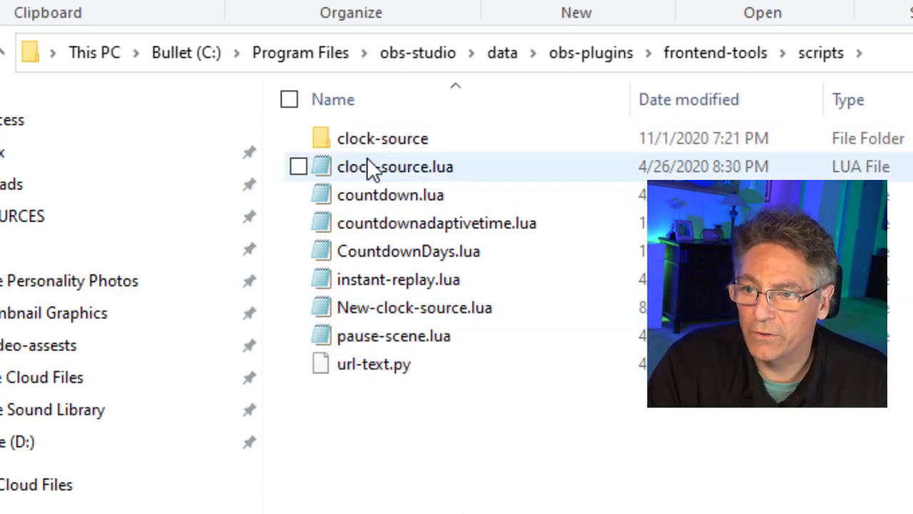
pyautogui.click(382, 138)
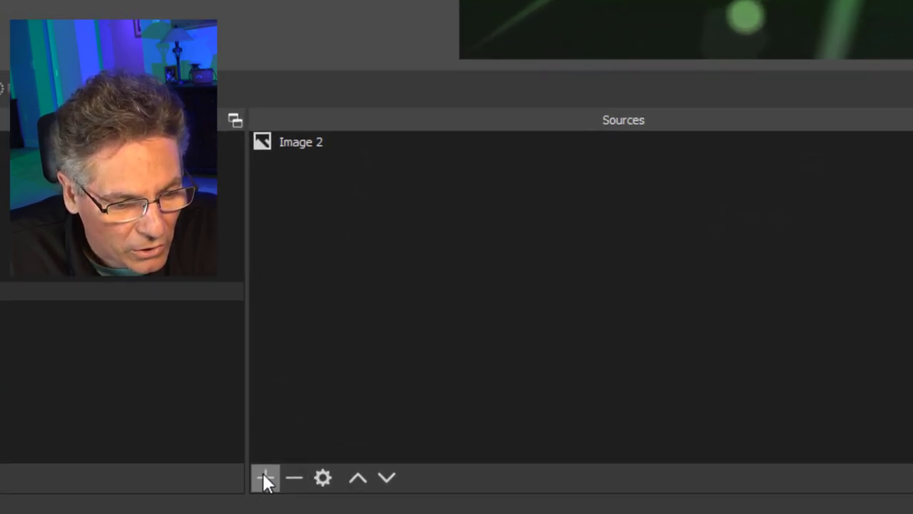
# Choose Lua Clock from the Sources add menu to start a new clock source.
pyautogui.click(265, 478)
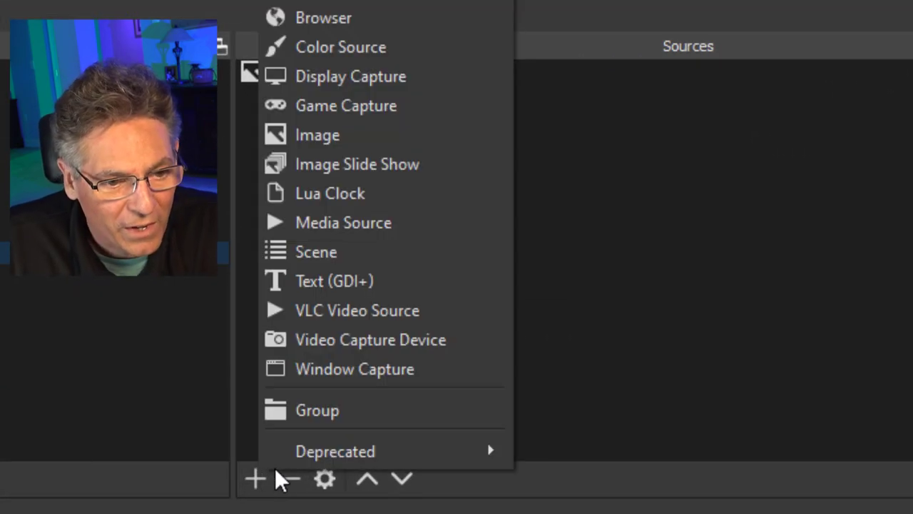
pyautogui.moveTo(326, 196)
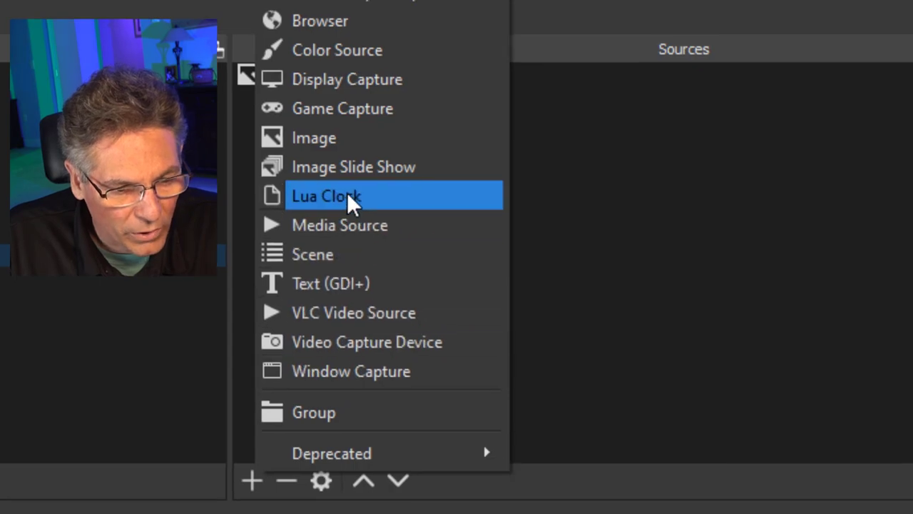
pyautogui.click(326, 195)
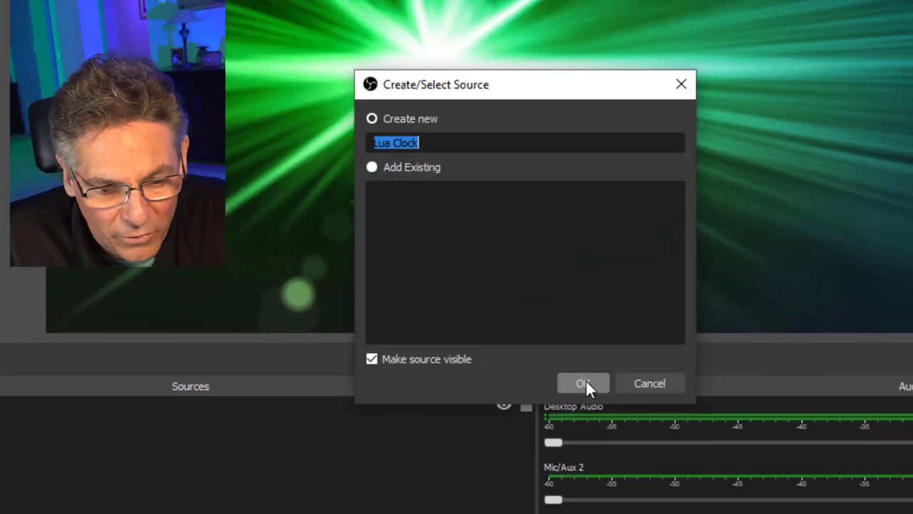
# Create the Lua Clock source with the Script face style.
pyautogui.click(583, 384)
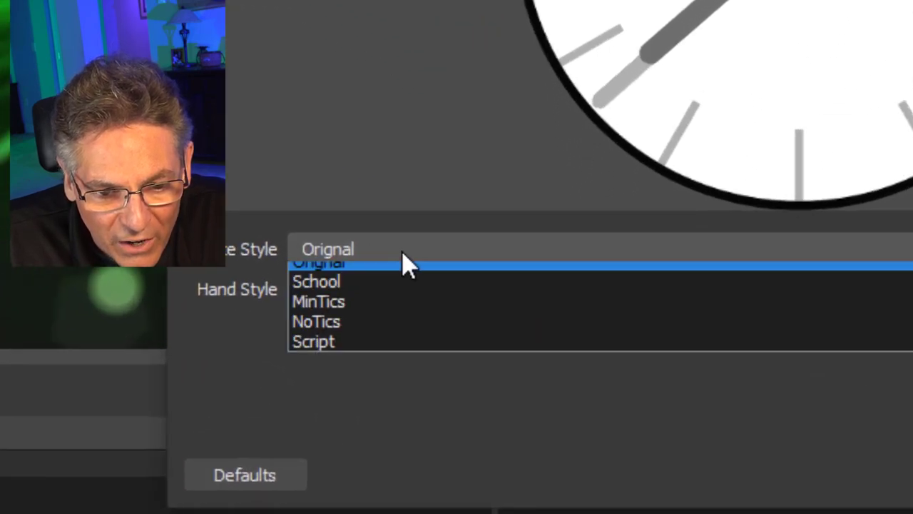
pyautogui.click(317, 281)
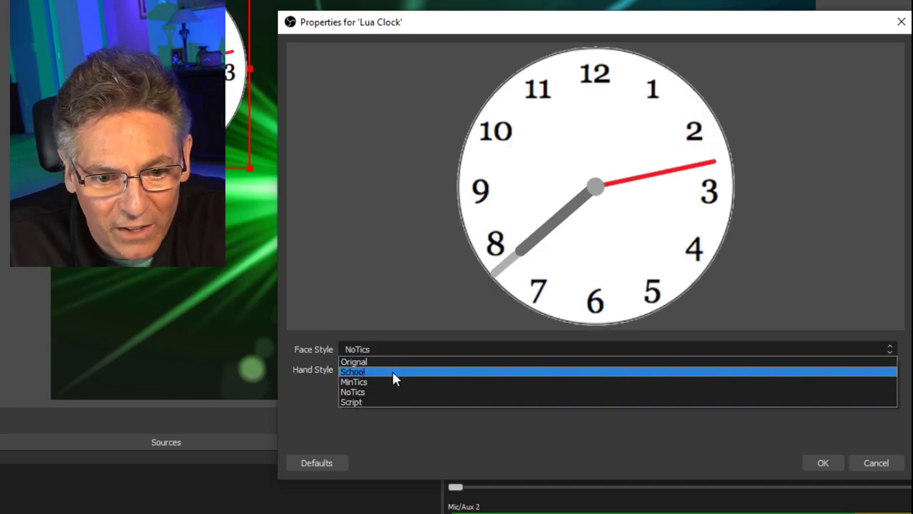
pyautogui.click(354, 362)
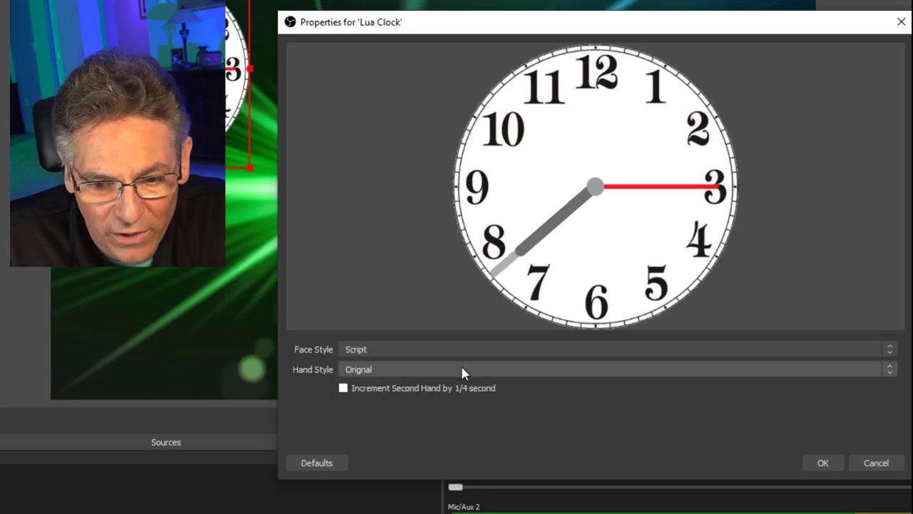
pyautogui.click(823, 462)
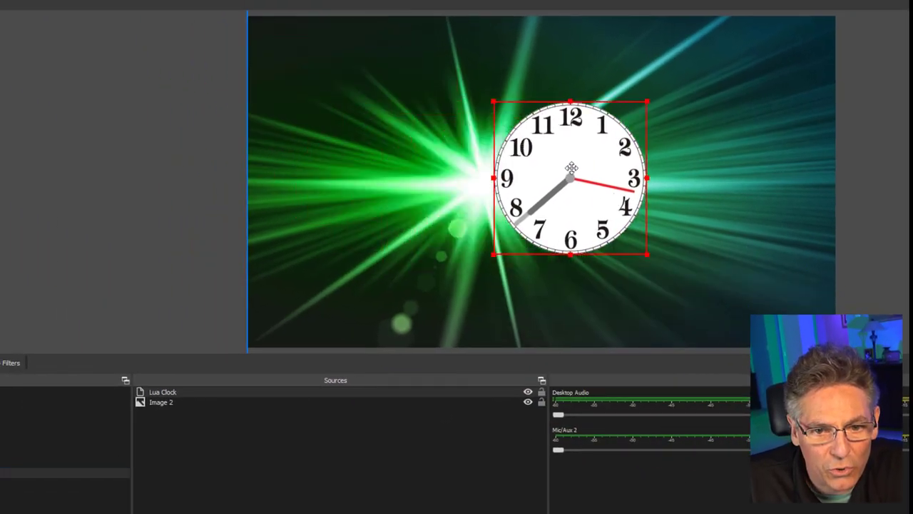
# Drag the clock into position near the top of the scene canvas.
pyautogui.moveTo(571, 177); pyautogui.dragTo(437, 230)
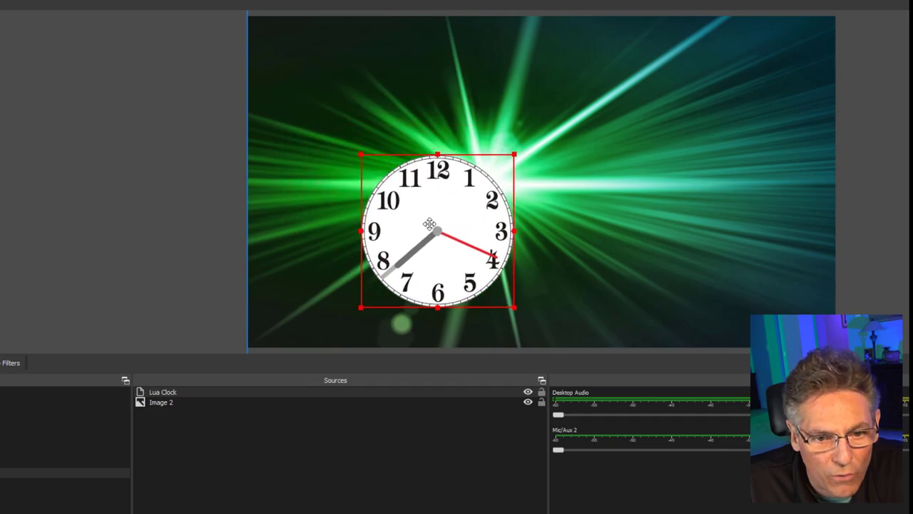
pyautogui.moveTo(430, 232); pyautogui.dragTo(335, 109)
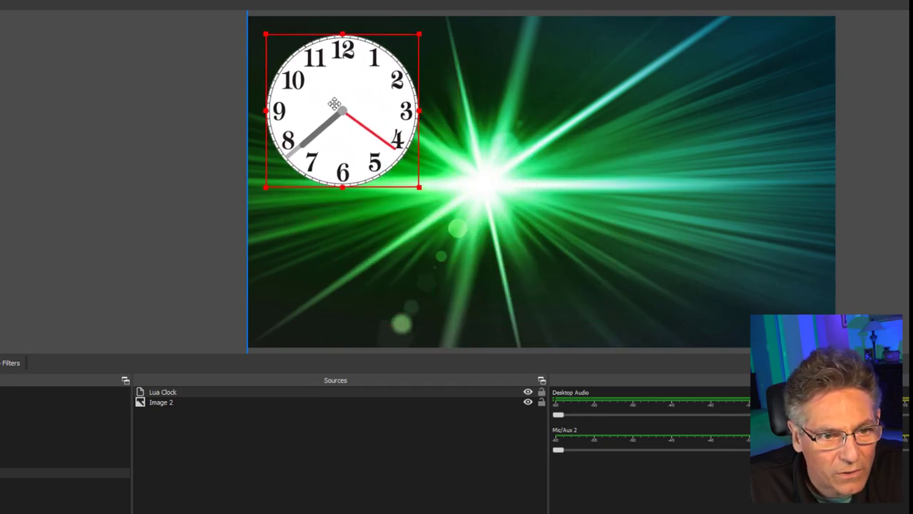
pyautogui.moveTo(335, 107); pyautogui.dragTo(341, 95)
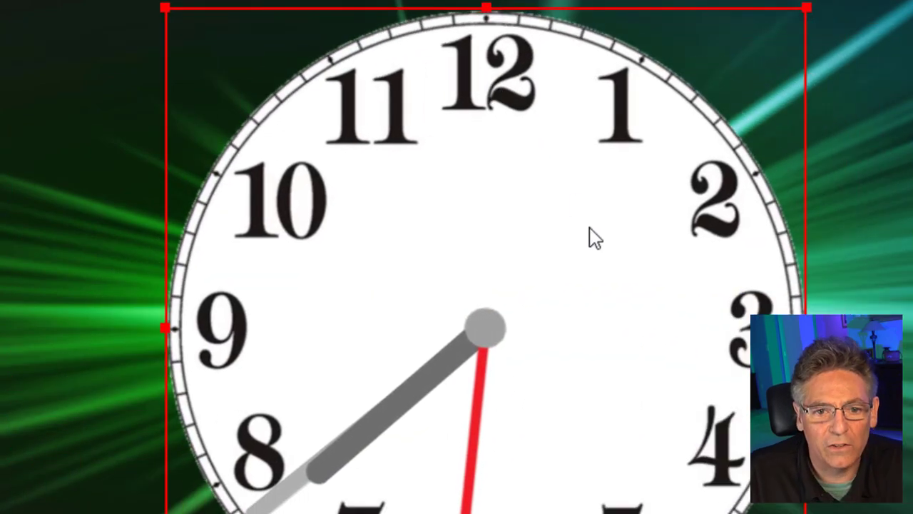
pyautogui.click(227, 435)
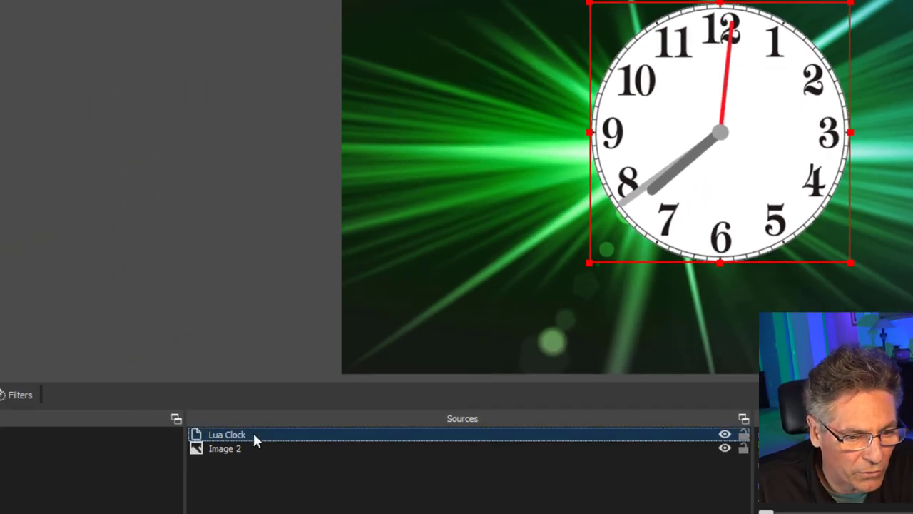
# Open the Lua Clock source properties and set its hand style to Tapered.
pyautogui.doubleClick(227, 434)
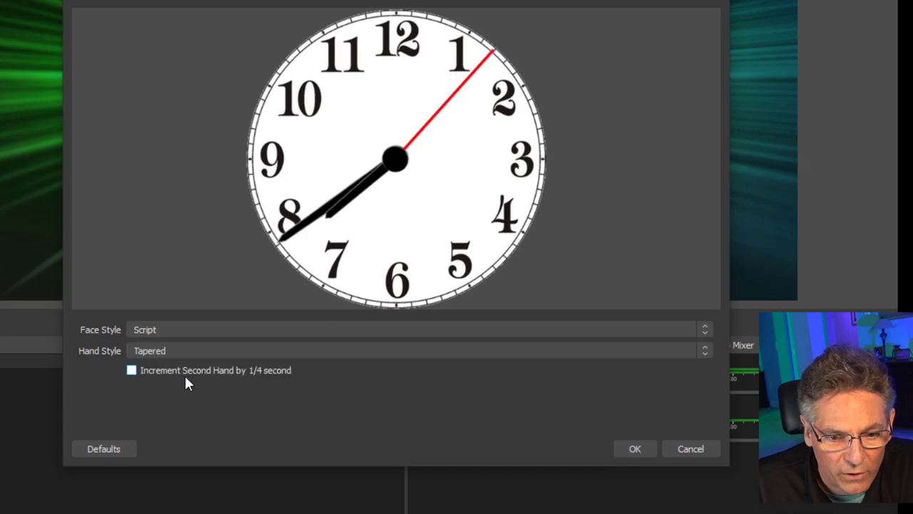
pyautogui.click(417, 351)
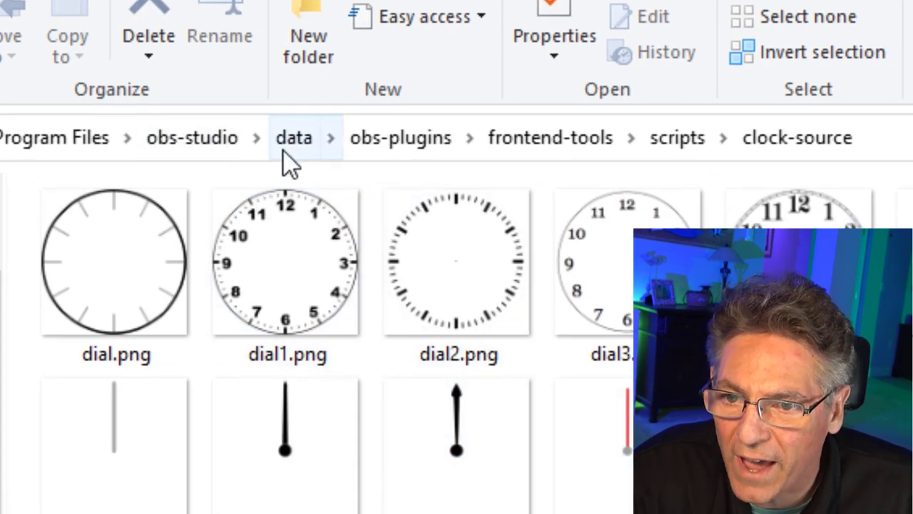
pyautogui.moveTo(534, 177)
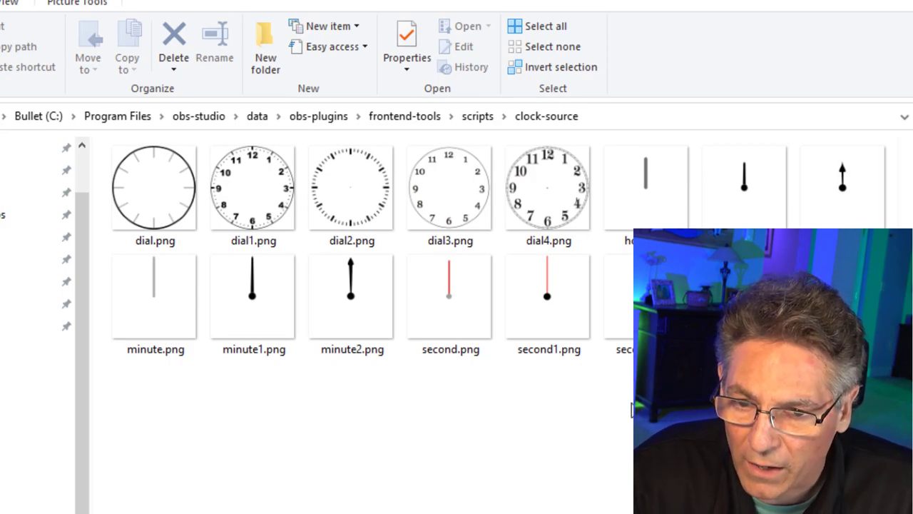
# Duplicate dial1.png in the clock-source folder, creating 'dial1 - Copy.png'.
pyautogui.click(253, 188)
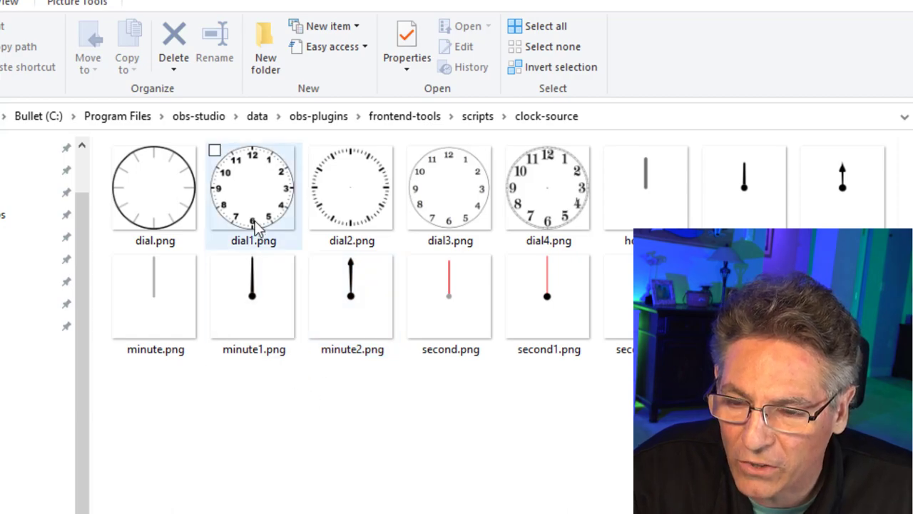
pyautogui.moveTo(272, 205)
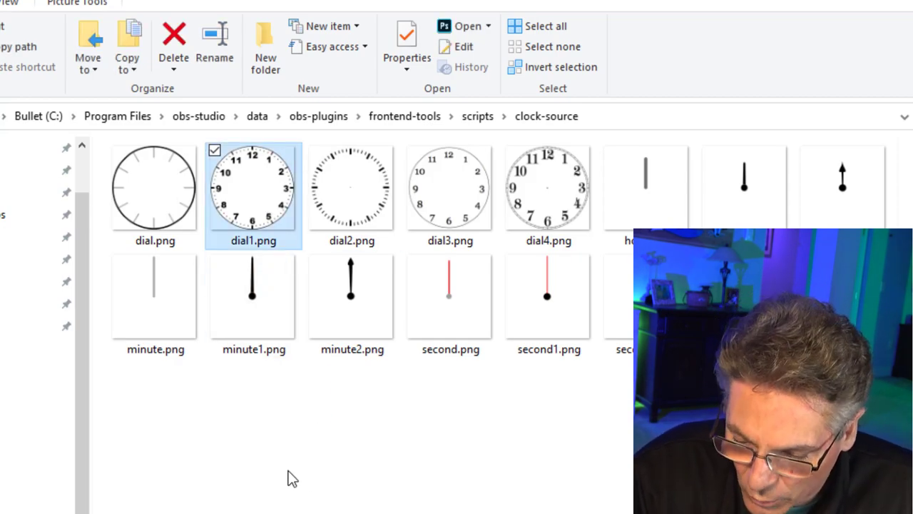
pyautogui.press('ctrl+c')
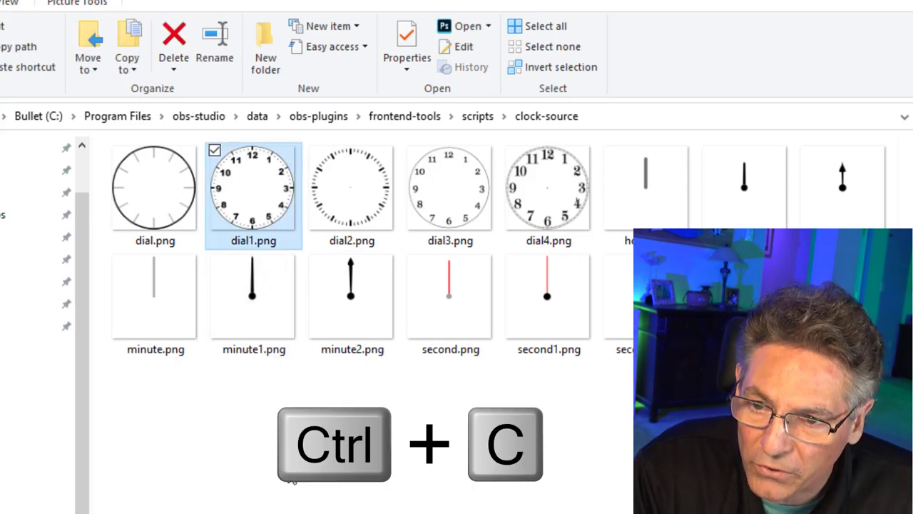
pyautogui.press('ctrl+v')
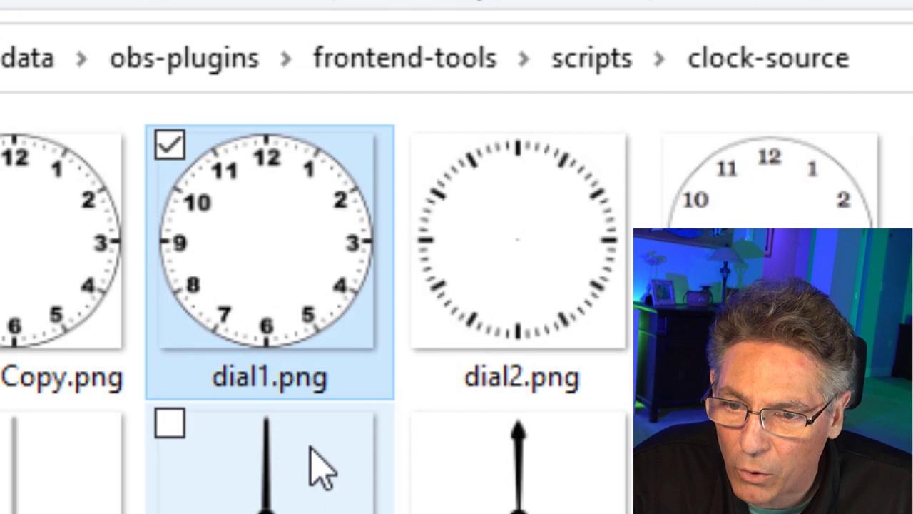
pyautogui.moveTo(286, 268)
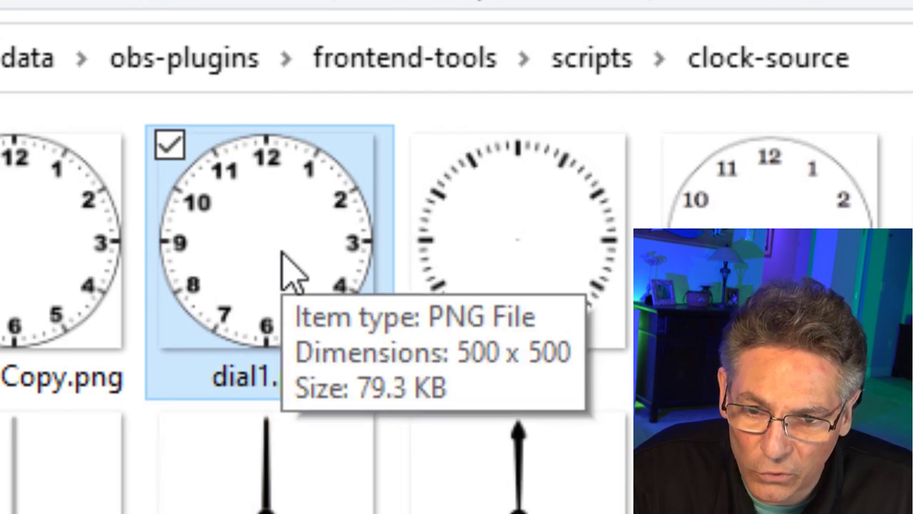
pyautogui.moveTo(296, 279)
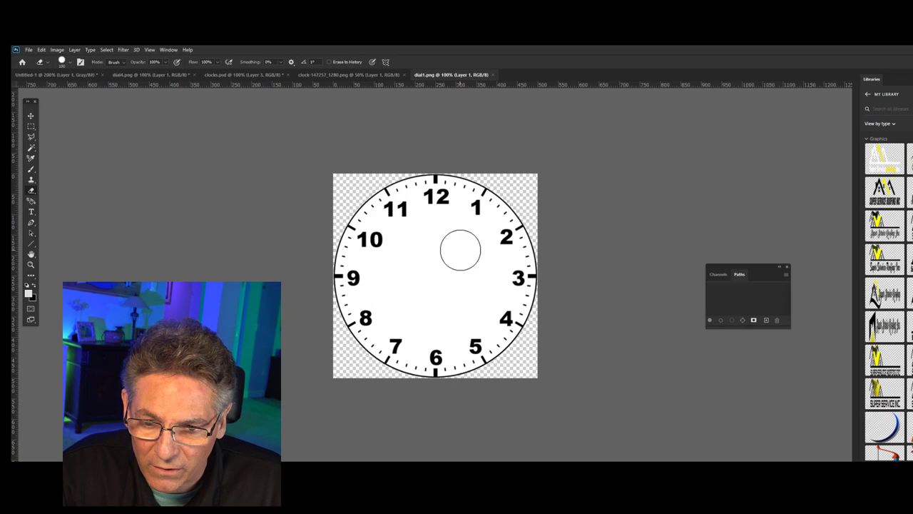
# Erase the old numbered face from dial1.png with the Eraser tool.
pyautogui.moveTo(461, 250); pyautogui.dragTo(346, 231)
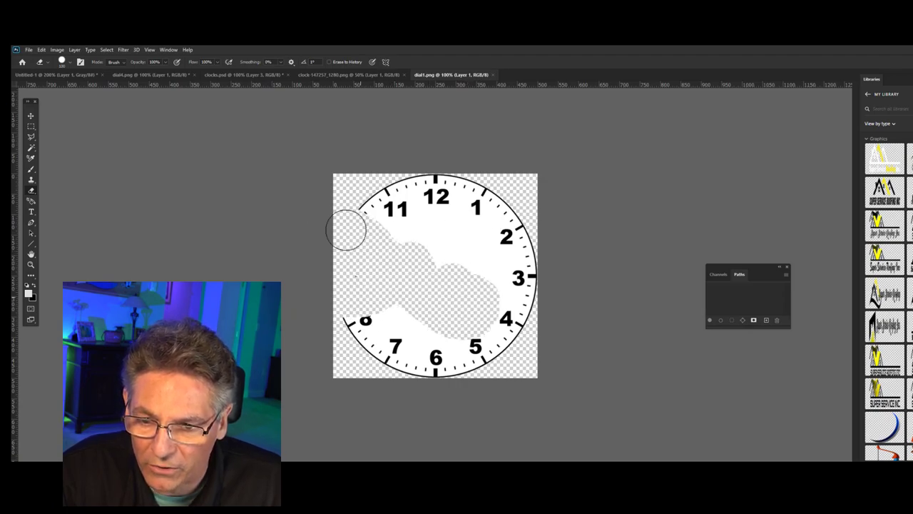
pyautogui.moveTo(346, 229); pyautogui.dragTo(406, 389)
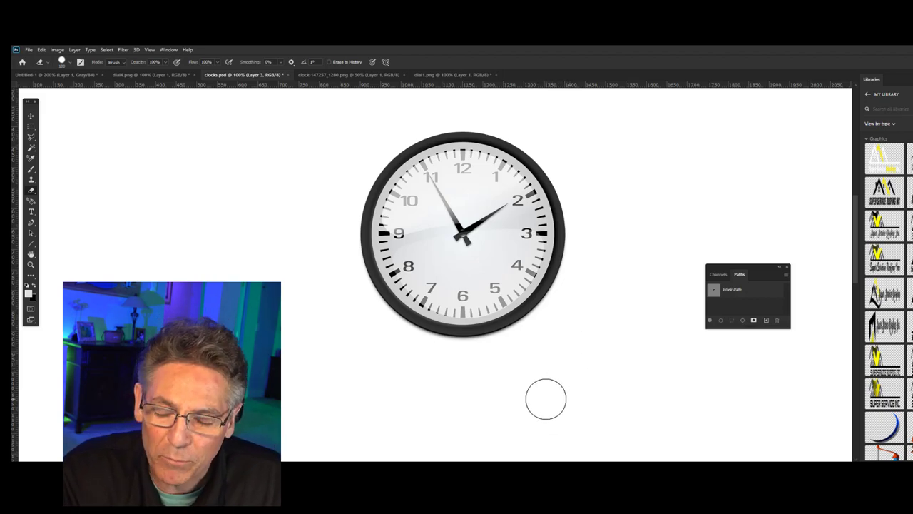
pyautogui.moveTo(554, 355)
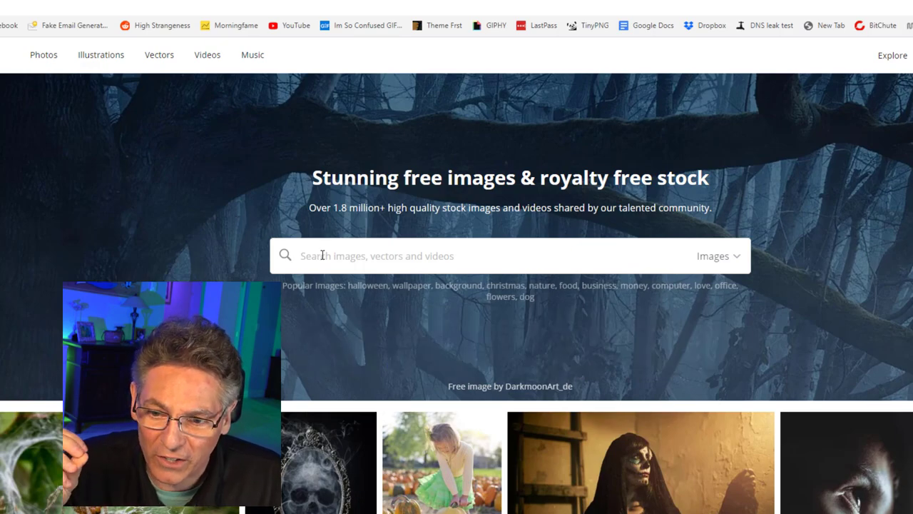
# Search Pixabay for 'clock' and scroll through the image results.
pyautogui.write('clock')
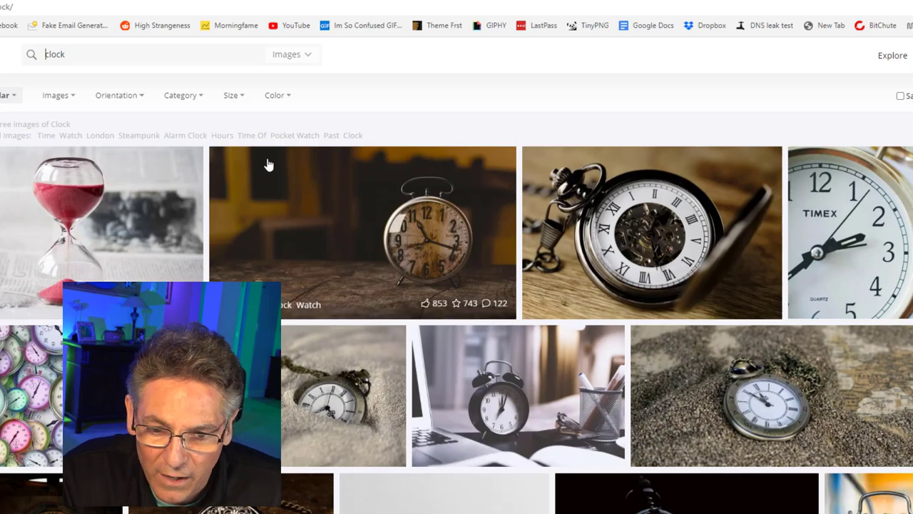
pyautogui.scroll(-3)
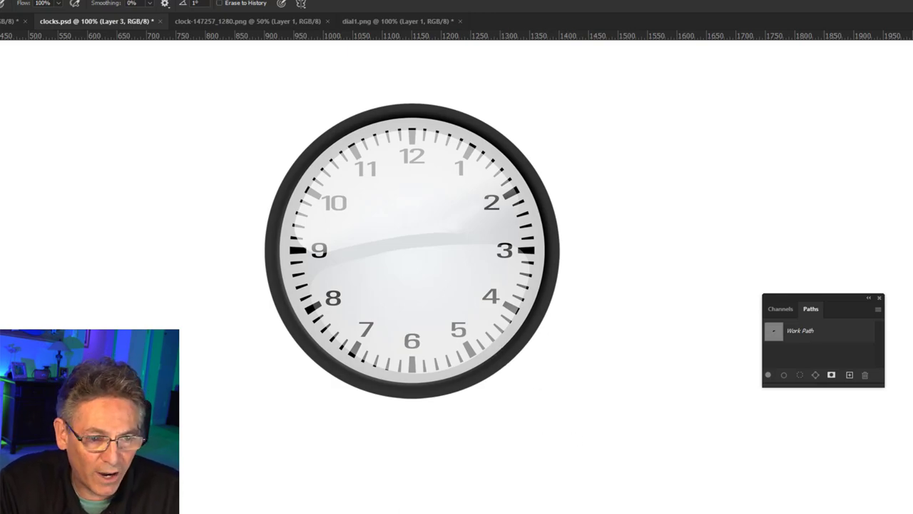
# Switch to the blank dial1.png document to receive the hand-less clock face.
pyautogui.click(396, 21)
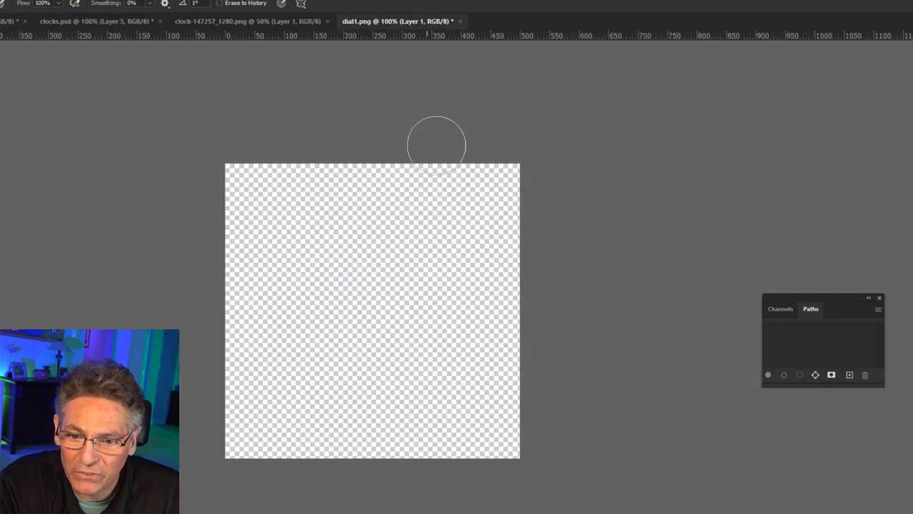
pyautogui.moveTo(503, 346)
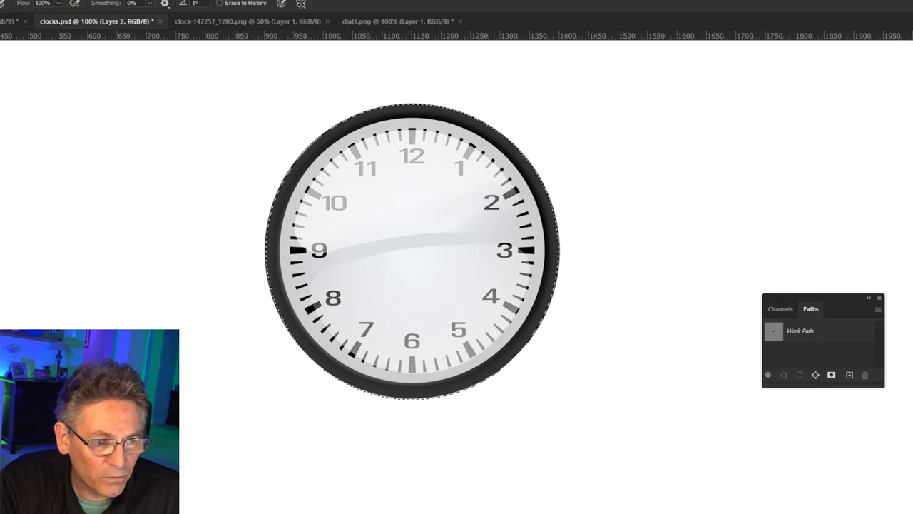
pyautogui.click(397, 21)
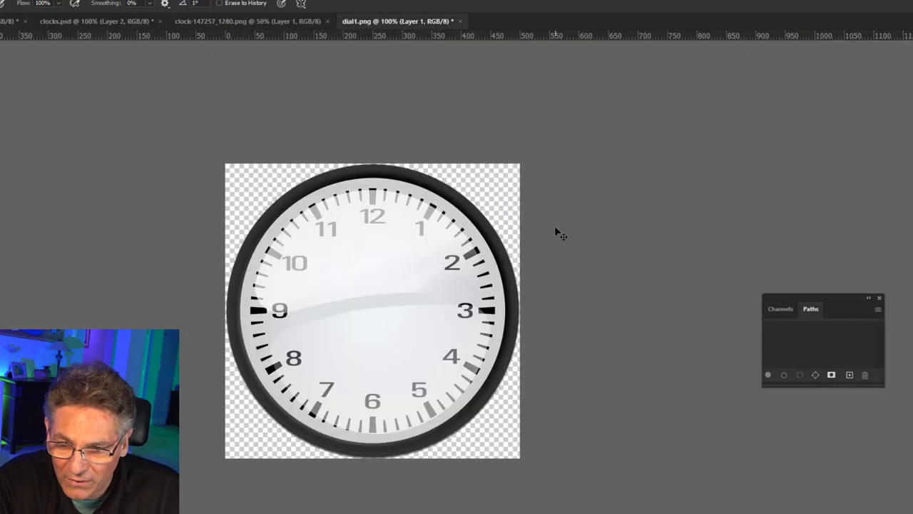
pyautogui.moveTo(683, 487)
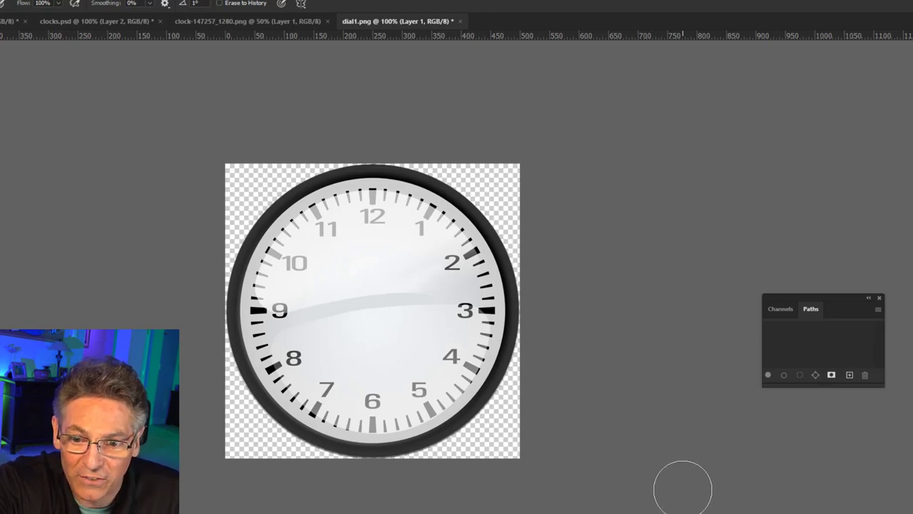
pyautogui.moveTo(640, 460)
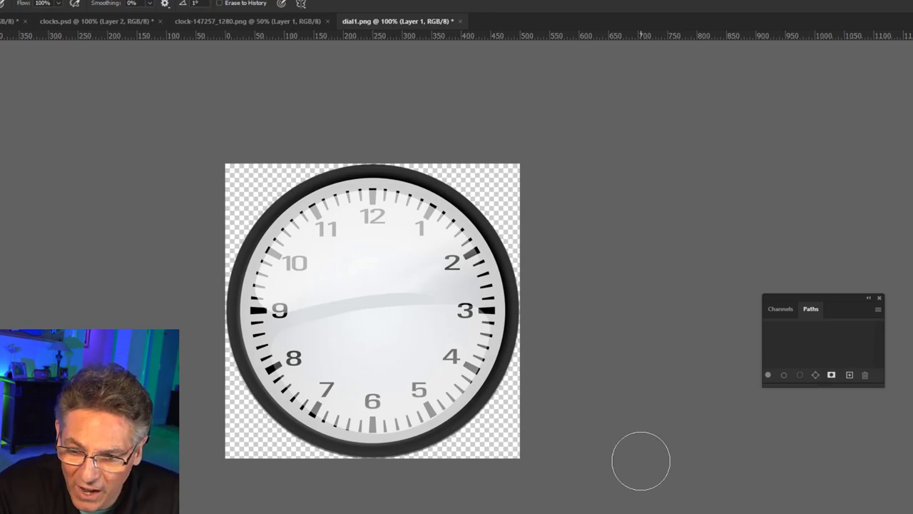
pyautogui.moveTo(428, 298)
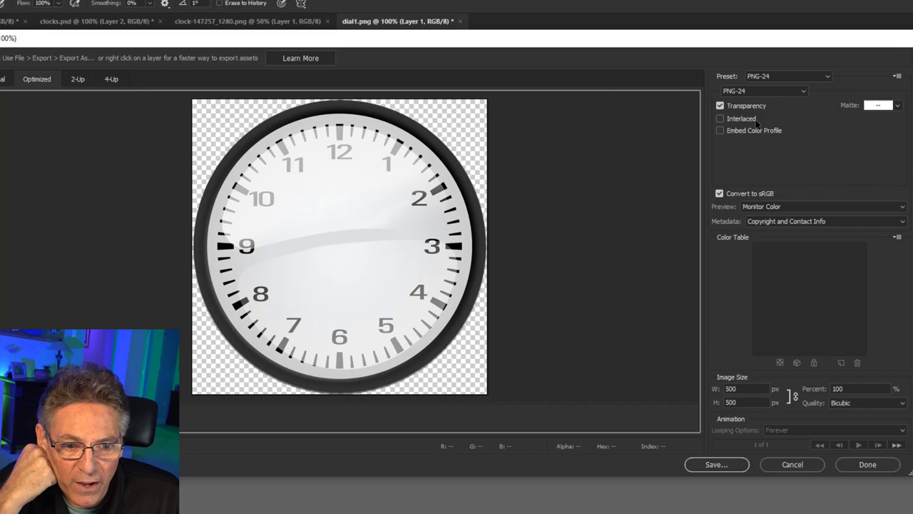
# Export the shaded dial over dial1.png in frontend-tools\scripts\clock-source, replacing the original.
pyautogui.click(715, 465)
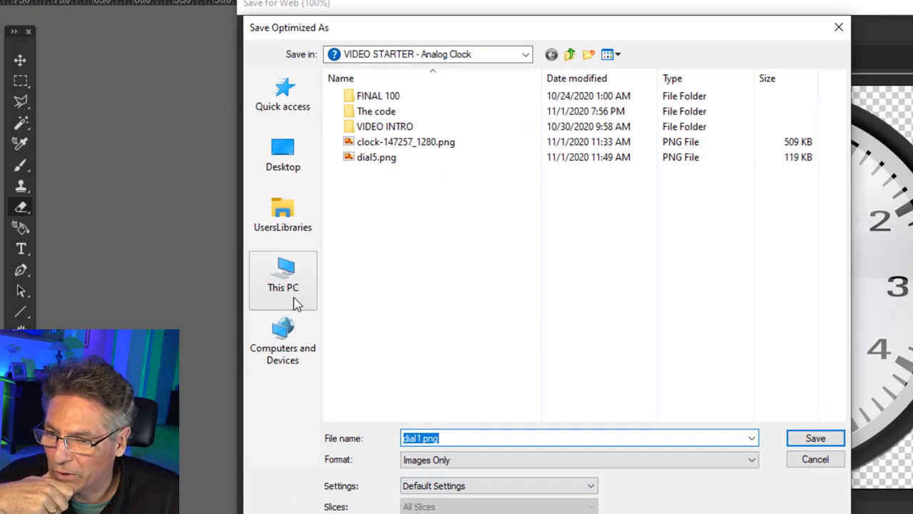
pyautogui.click(283, 279)
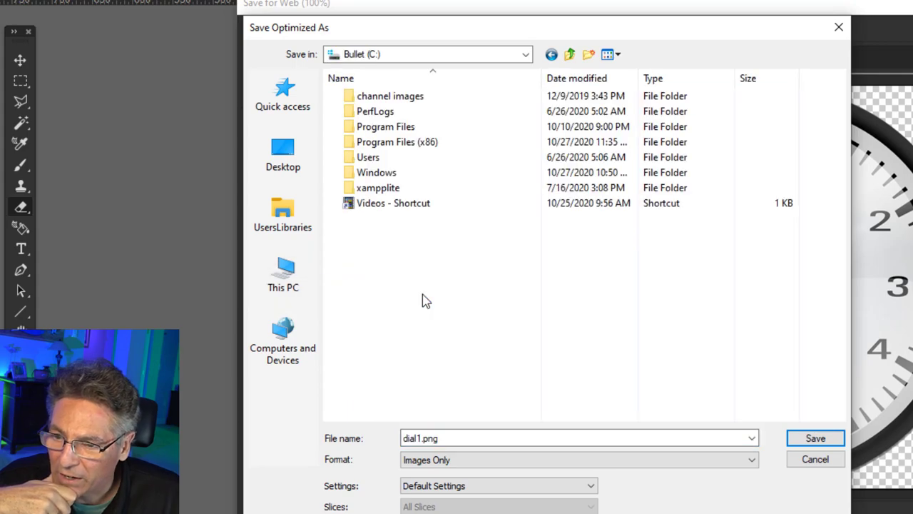
pyautogui.doubleClick(385, 127)
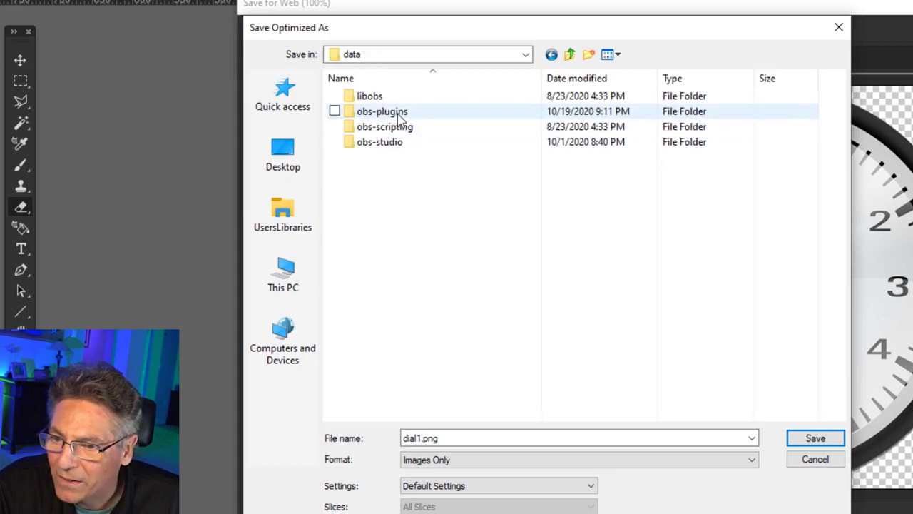
pyautogui.doubleClick(382, 111)
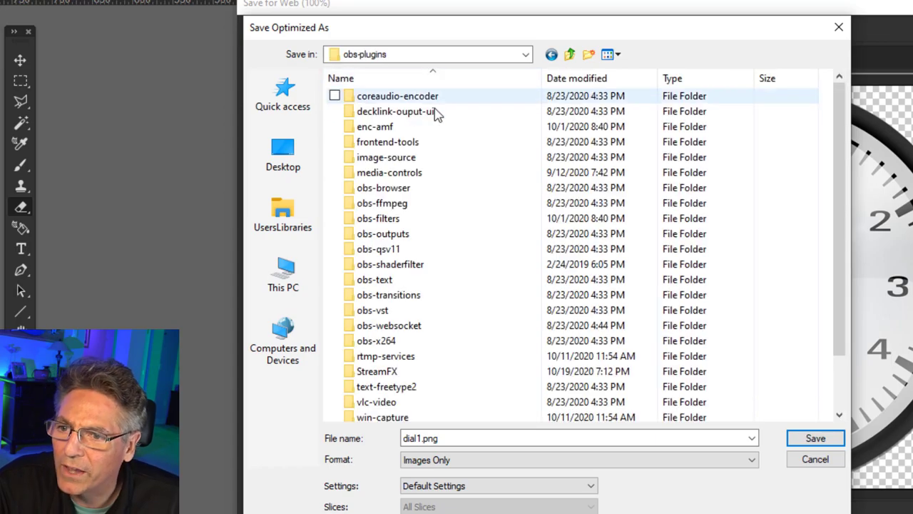
pyautogui.click(387, 141)
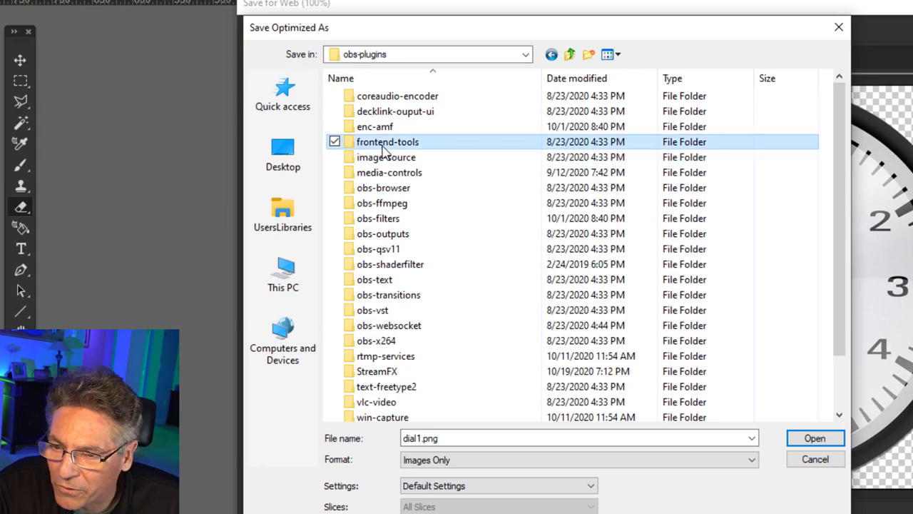
pyautogui.doubleClick(387, 141)
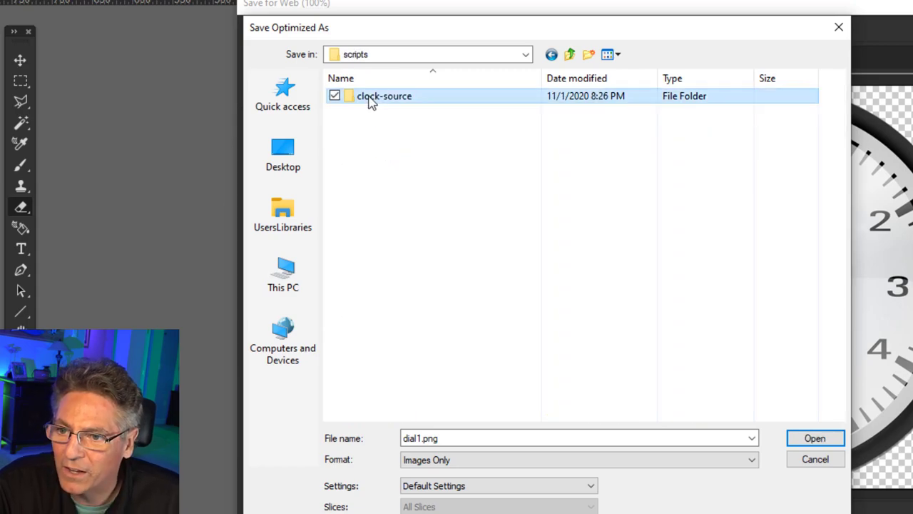
pyautogui.doubleClick(384, 96)
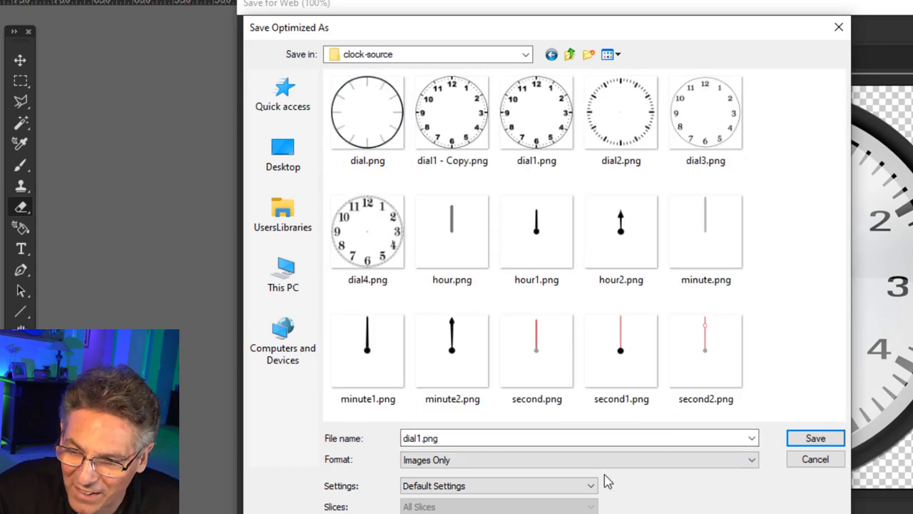
pyautogui.click(537, 113)
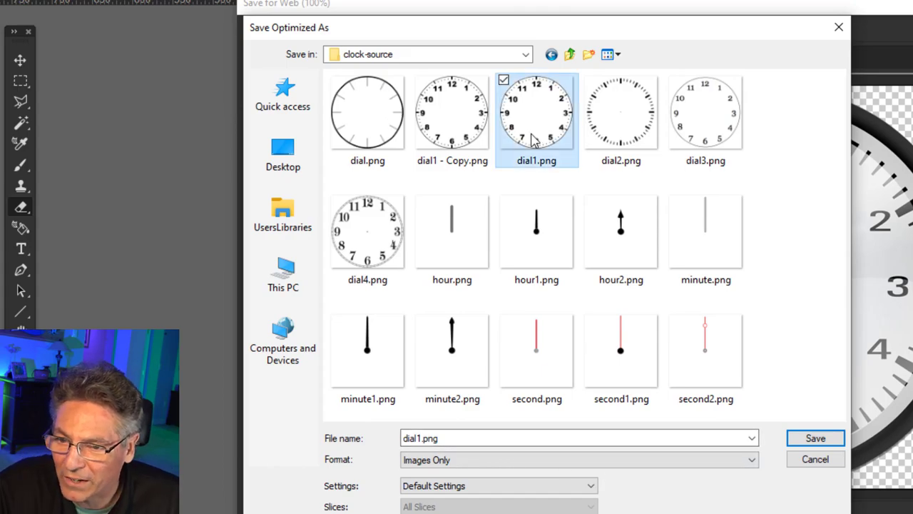
pyautogui.moveTo(769, 491)
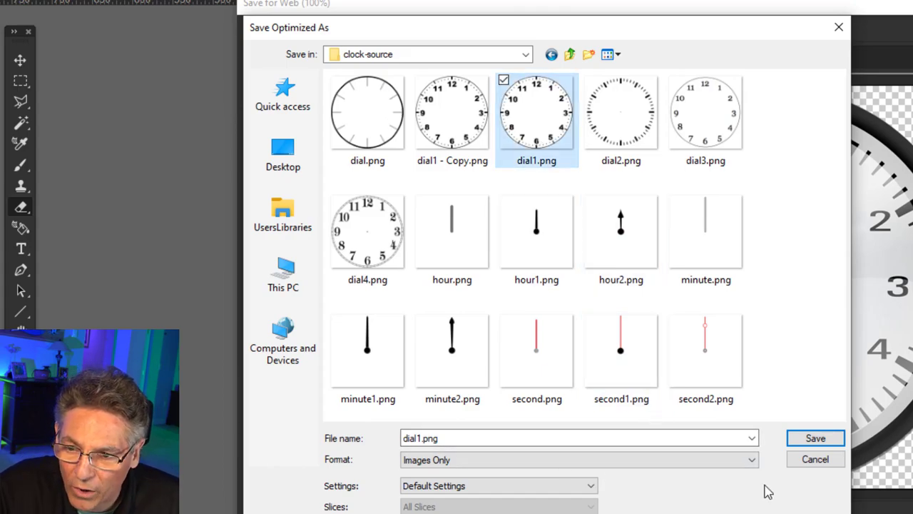
pyautogui.click(816, 438)
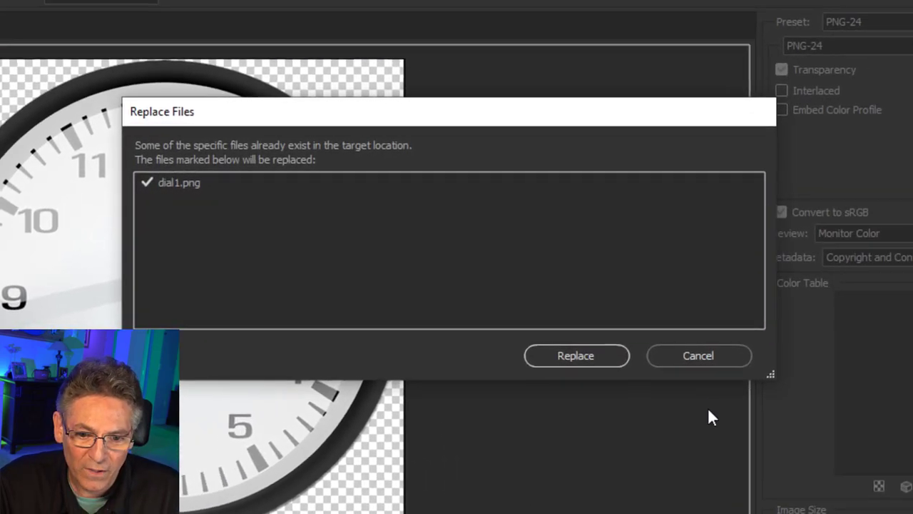
pyautogui.click(575, 355)
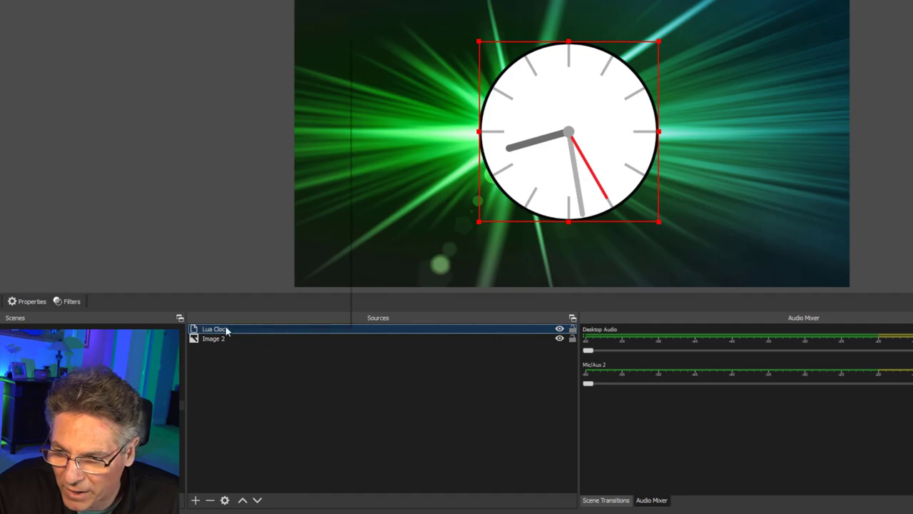
# Try the Lua Clock's Face Style options in Properties, settling on NoTics.
pyautogui.rightClick(214, 329)
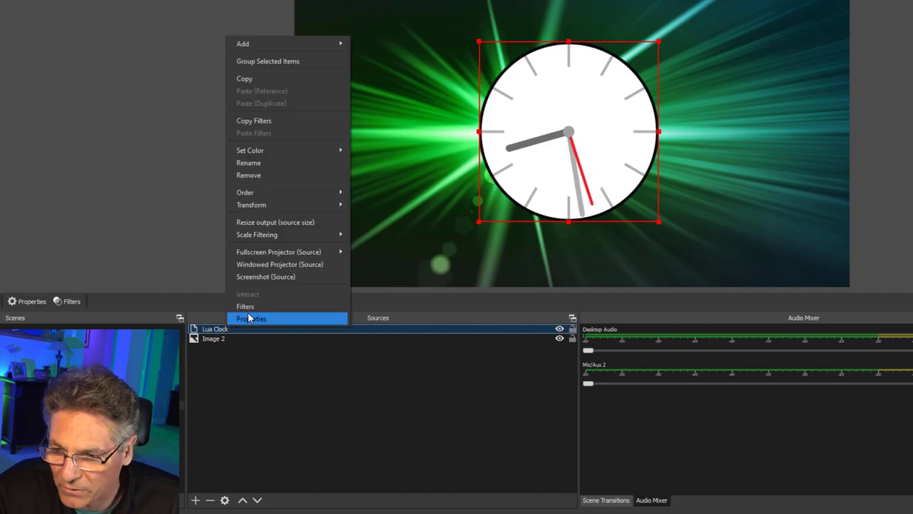
pyautogui.click(250, 319)
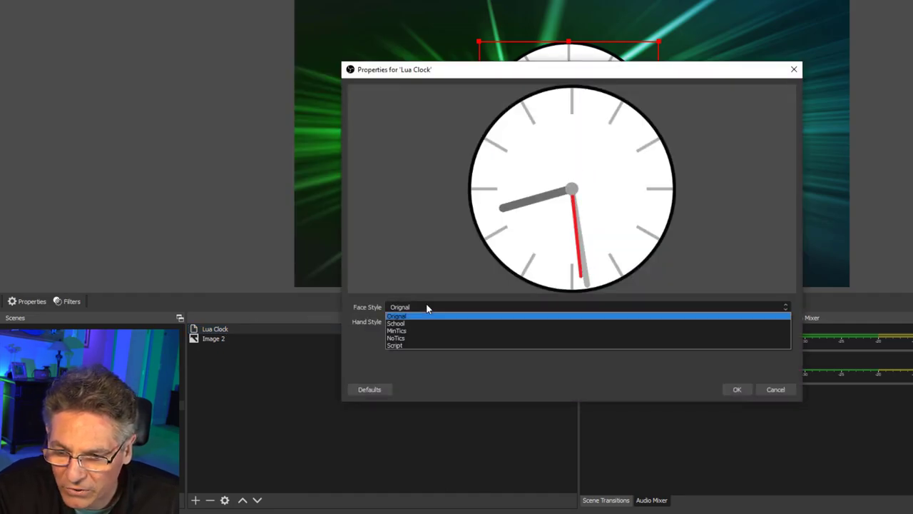
pyautogui.click(396, 323)
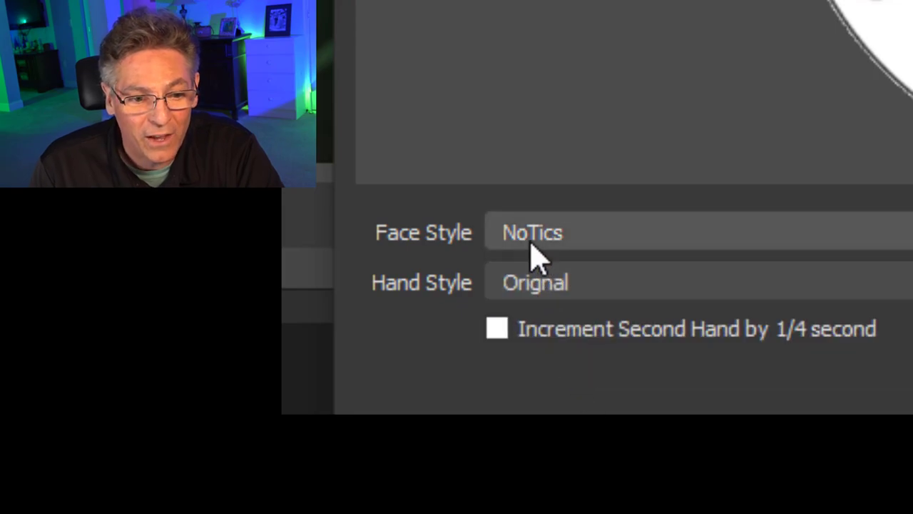
pyautogui.click(535, 282)
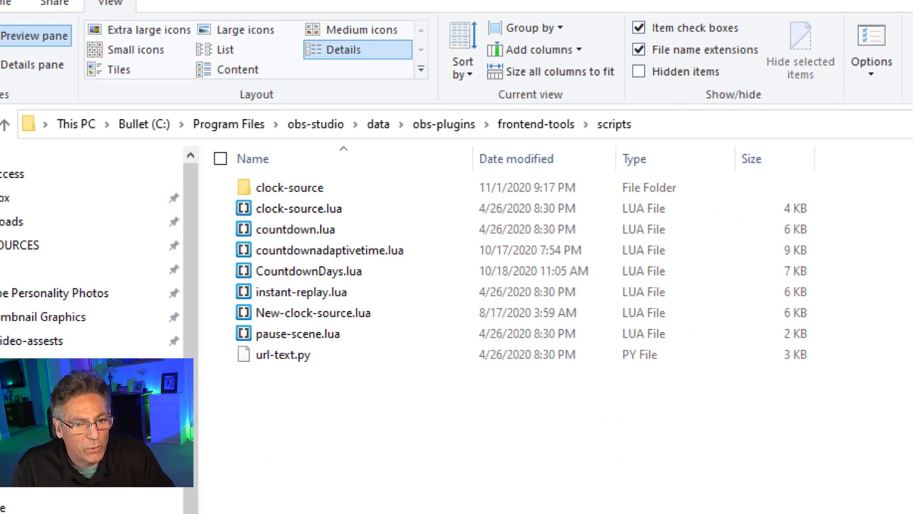
# Open the clock-source item in the frontend-tools scripts folder.
pyautogui.doubleClick(290, 187)
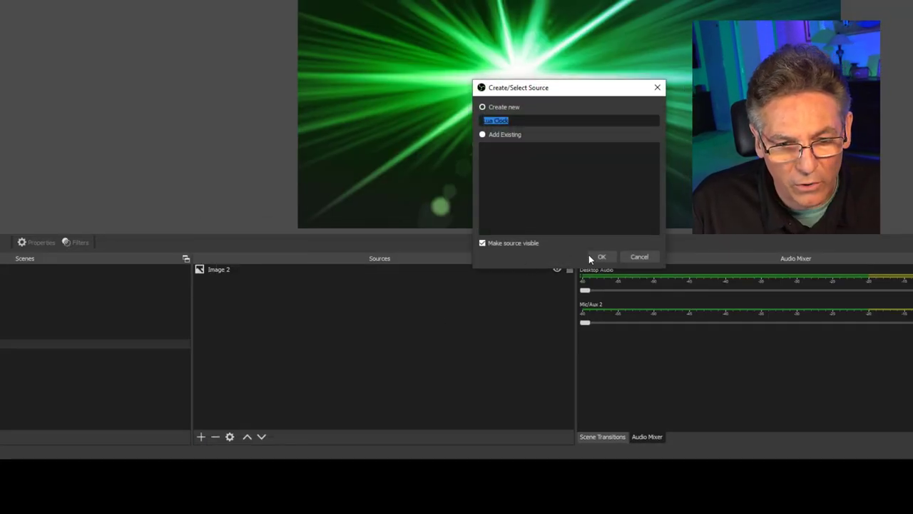
# Create the Lua Clock source and open its Face Style choices.
pyautogui.click(601, 256)
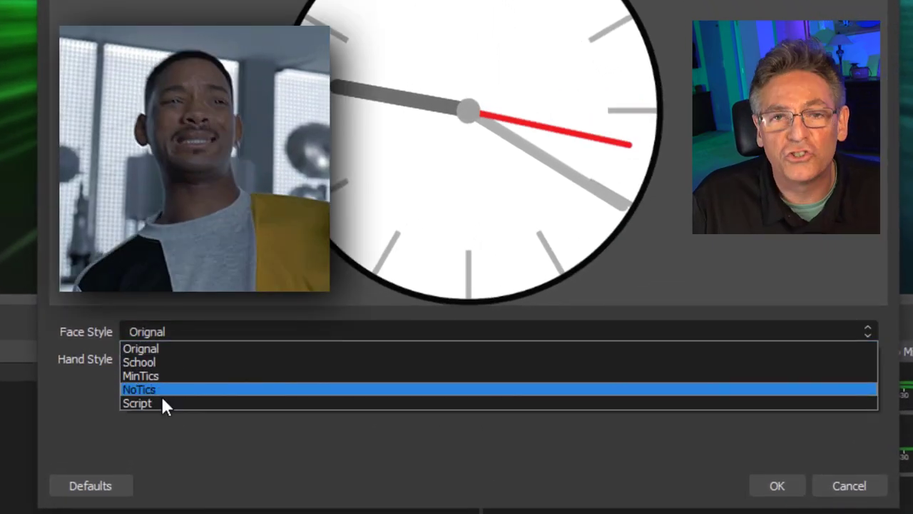
pyautogui.click(137, 403)
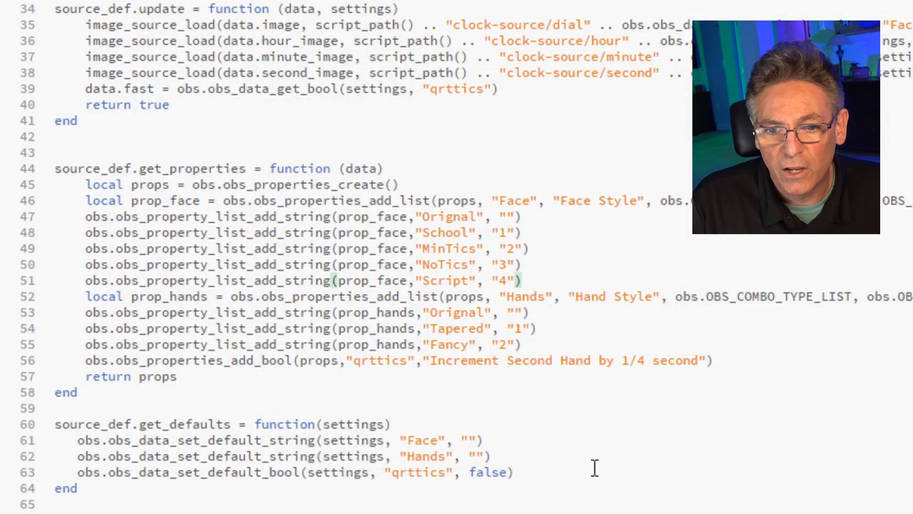
pyautogui.moveTo(265, 328)
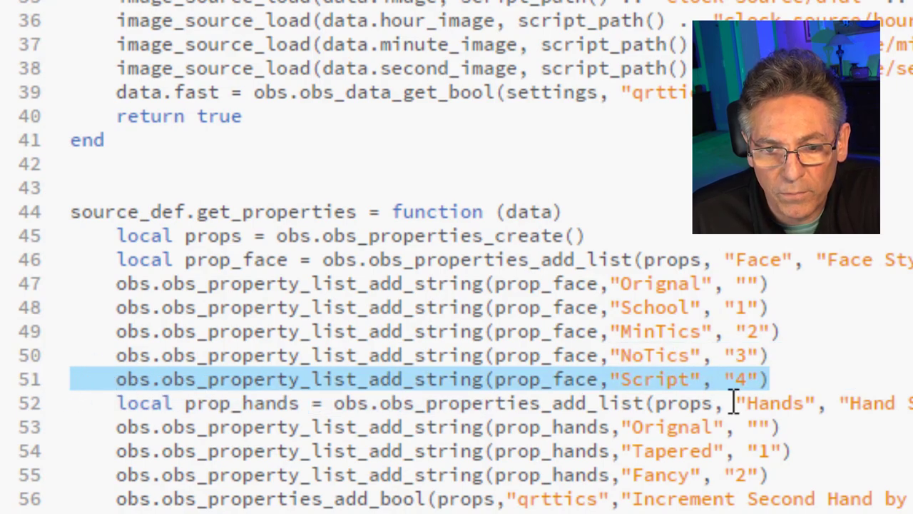
pyautogui.moveTo(50, 392)
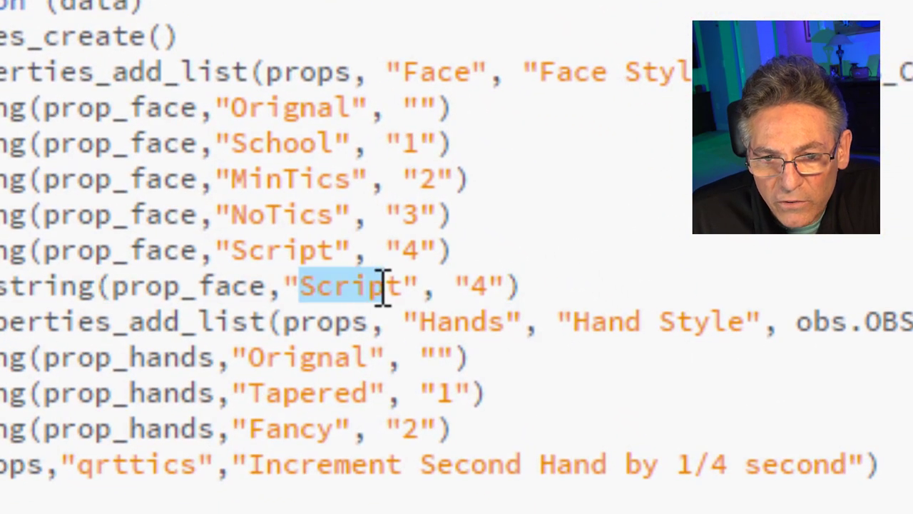
# Rename the duplicated face-style entry to ScottClock and renumber it 5.
pyautogui.write('Scot')
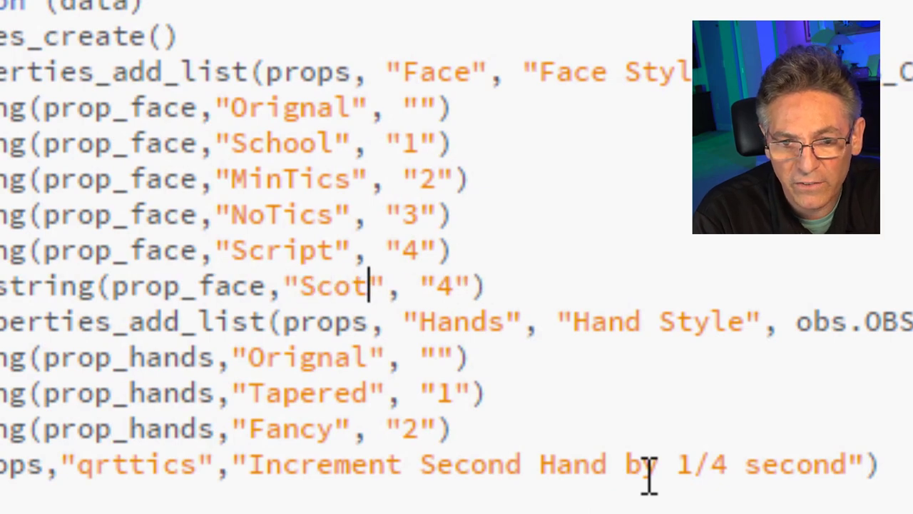
pyautogui.write('t')
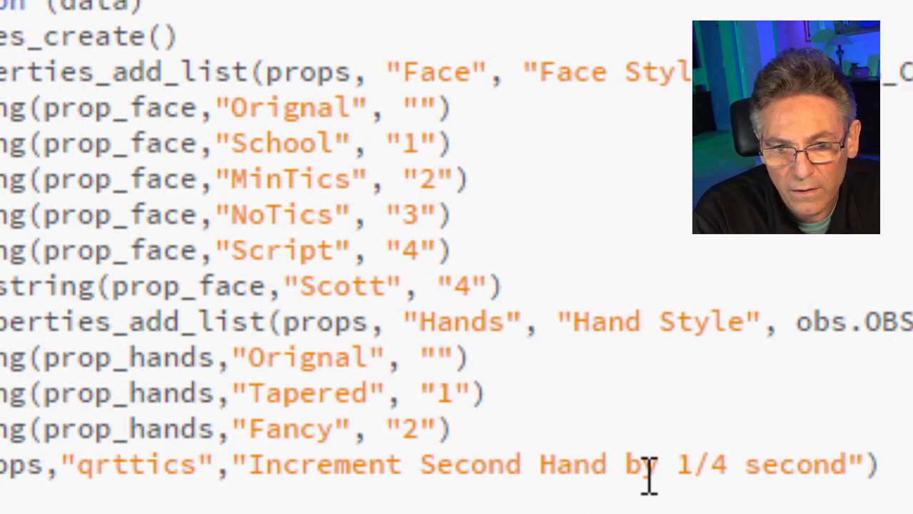
pyautogui.write('Clock')
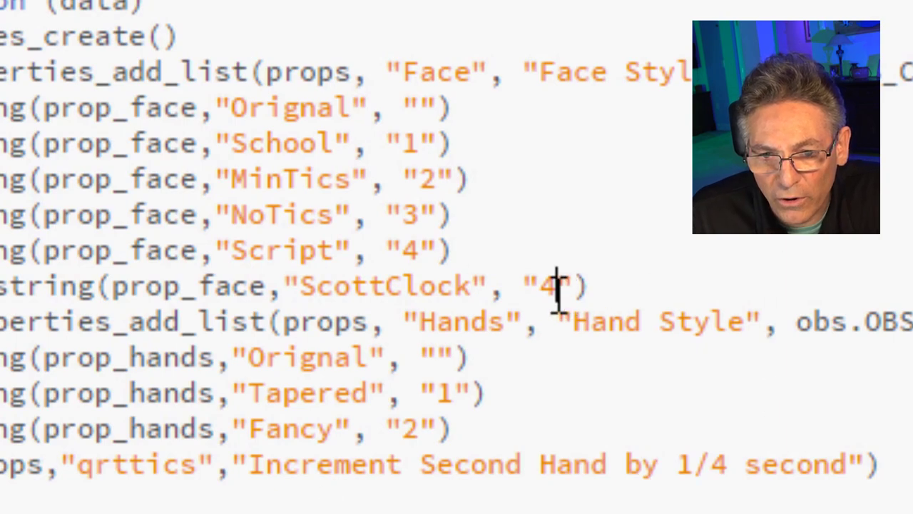
pyautogui.write('5')
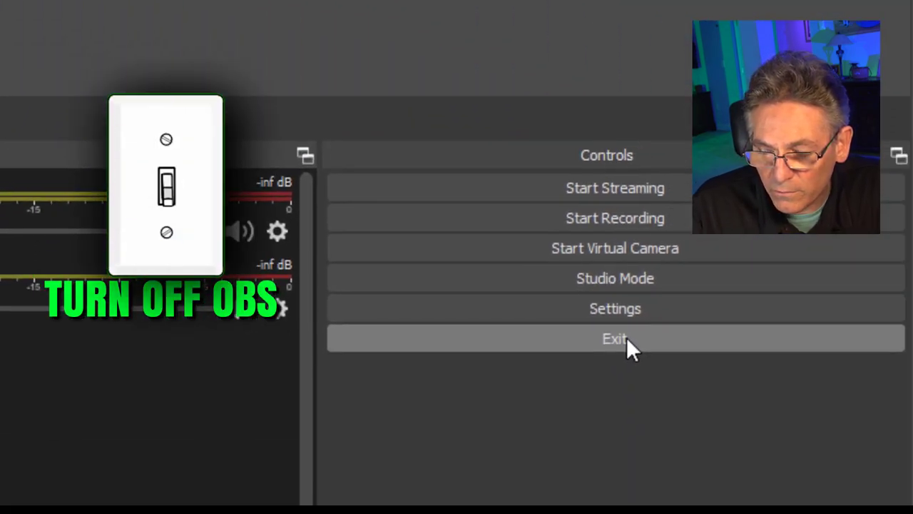
# Exit OBS, then set the Lua Clock's Face Style to the new ScottClock option.
pyautogui.click(615, 338)
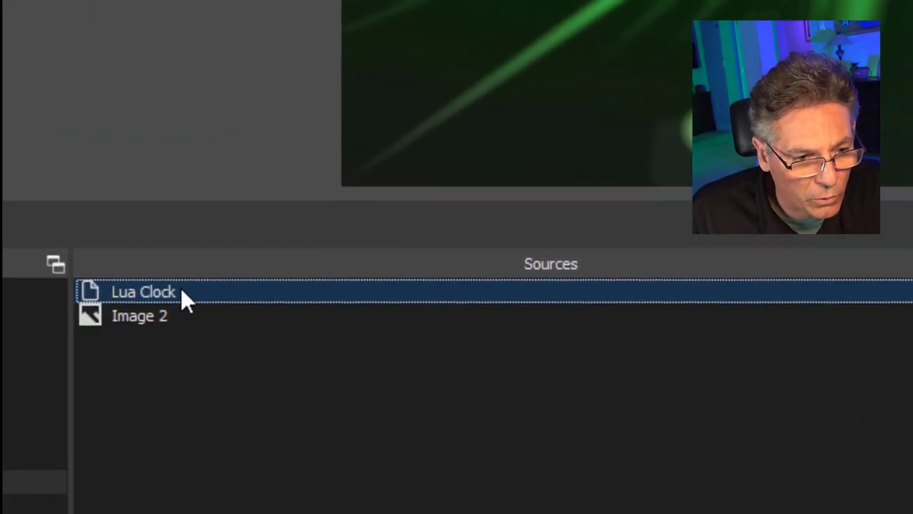
pyautogui.doubleClick(143, 291)
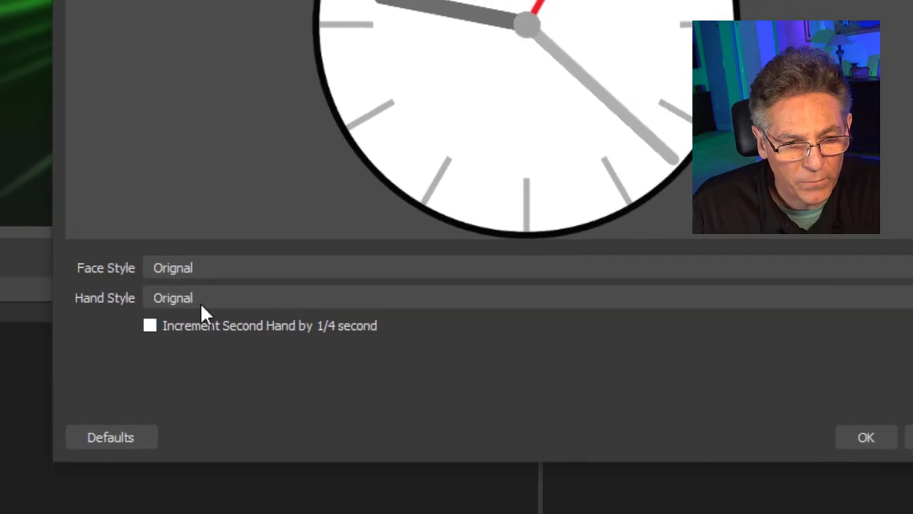
pyautogui.click(173, 297)
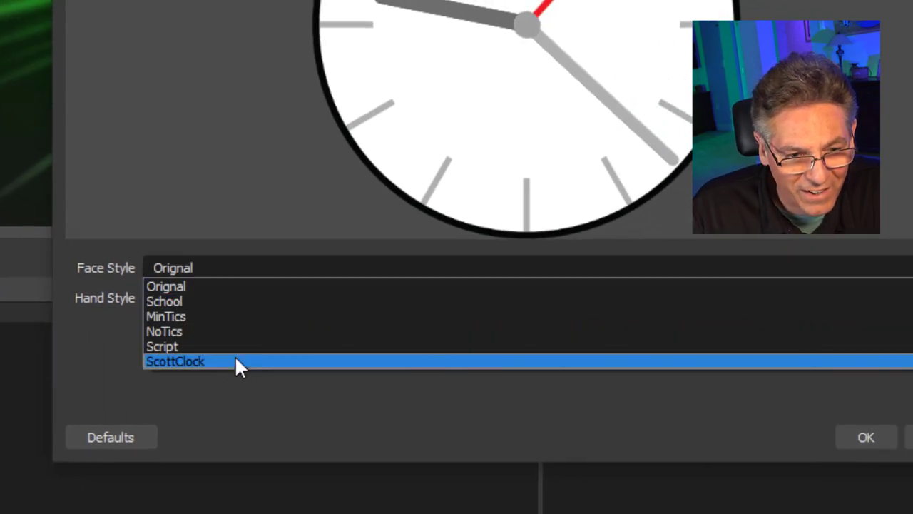
pyautogui.click(175, 361)
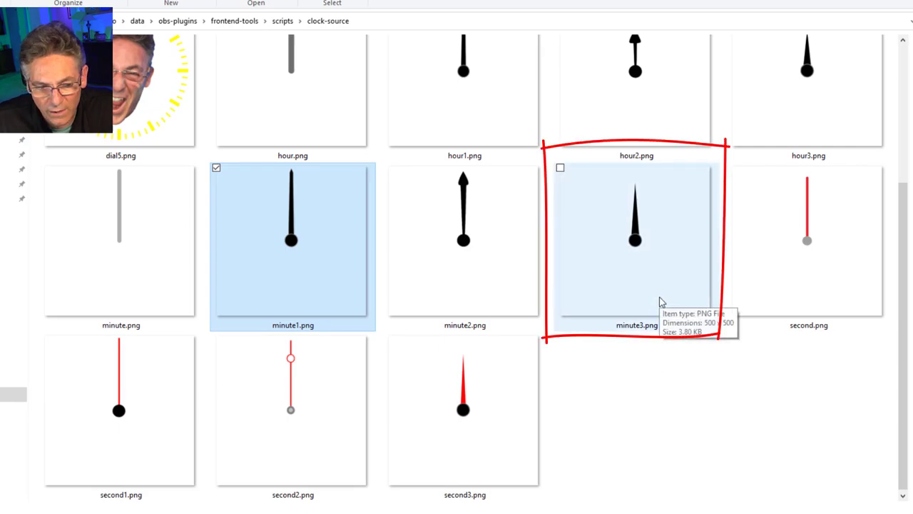
# Select one of the minute hand images in the clock-source folder.
pyautogui.click(464, 411)
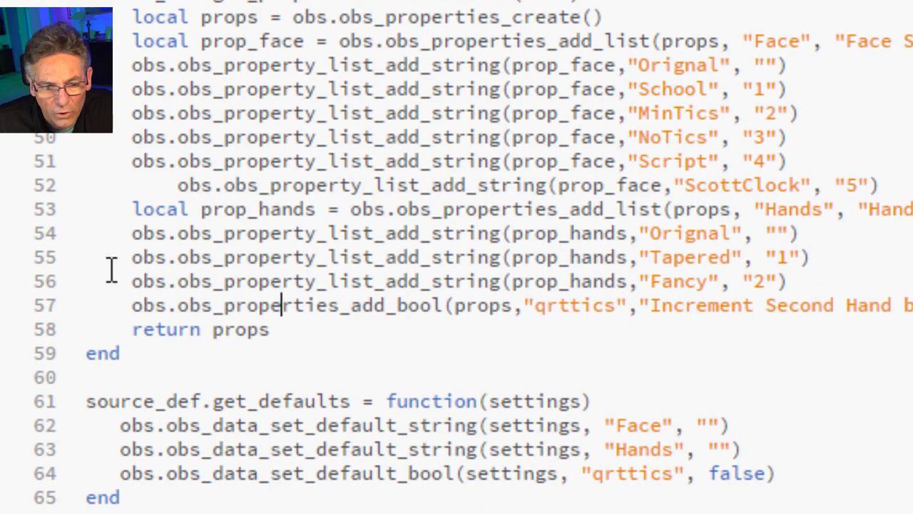
pyautogui.moveTo(165, 313)
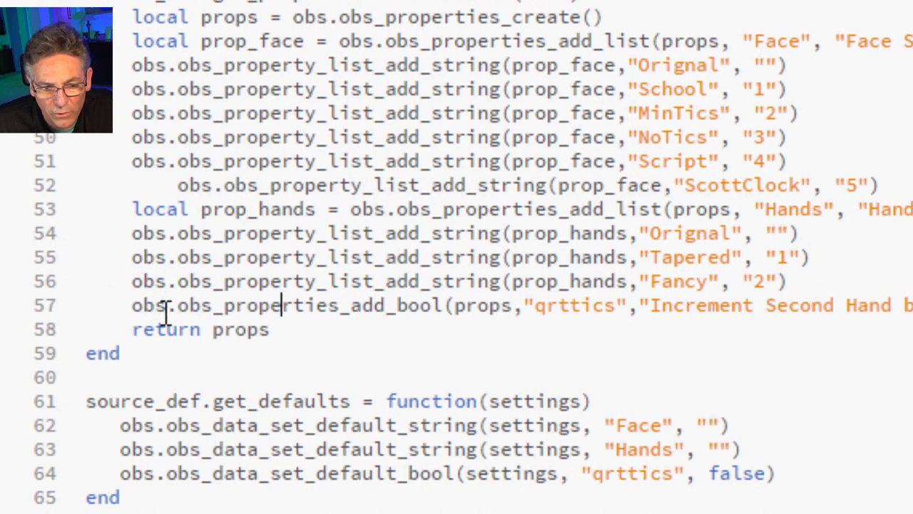
# Duplicate the Fancy prop_hands line as a Scotty entry and select its number.
pyautogui.moveTo(111, 217); pyautogui.dragTo(835, 303)
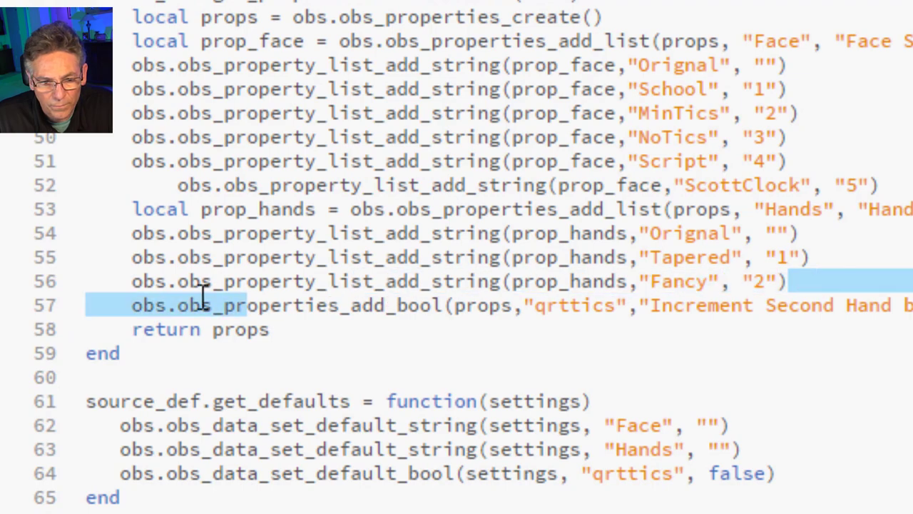
pyautogui.click(792, 281)
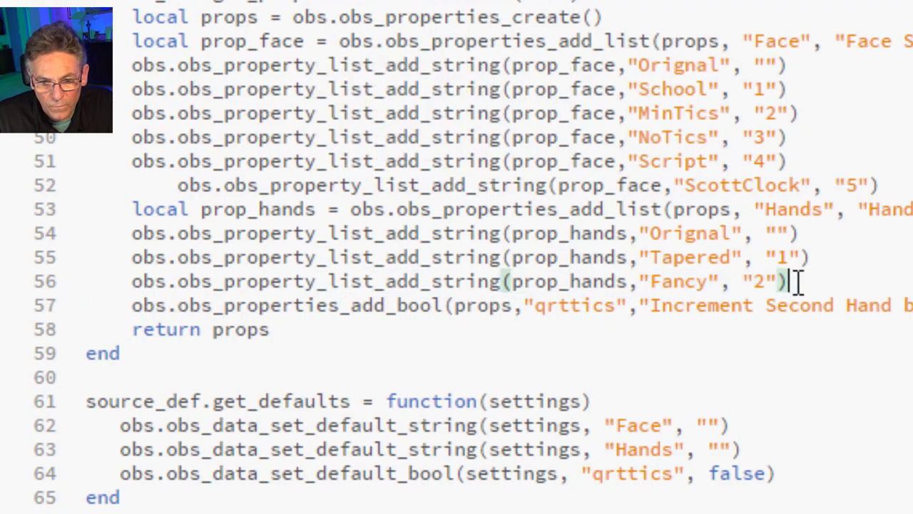
pyautogui.press('ctrl+v')
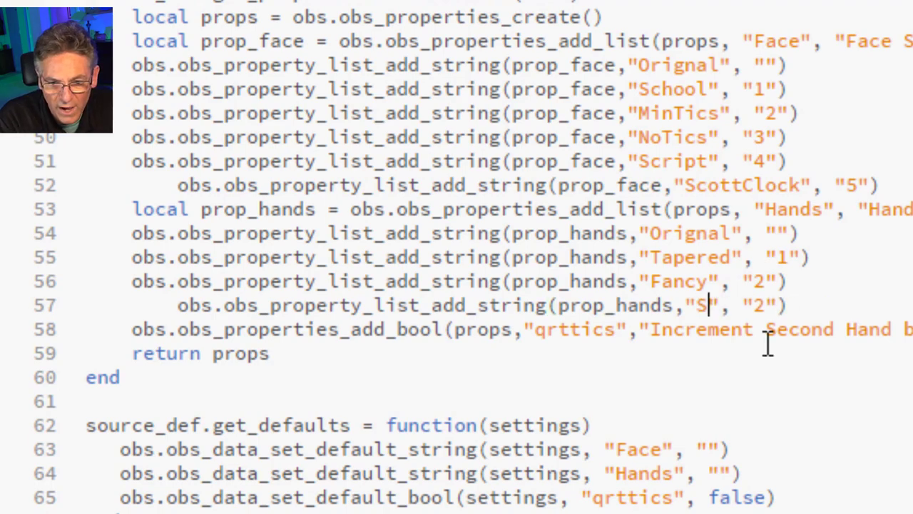
pyautogui.write('cotty')
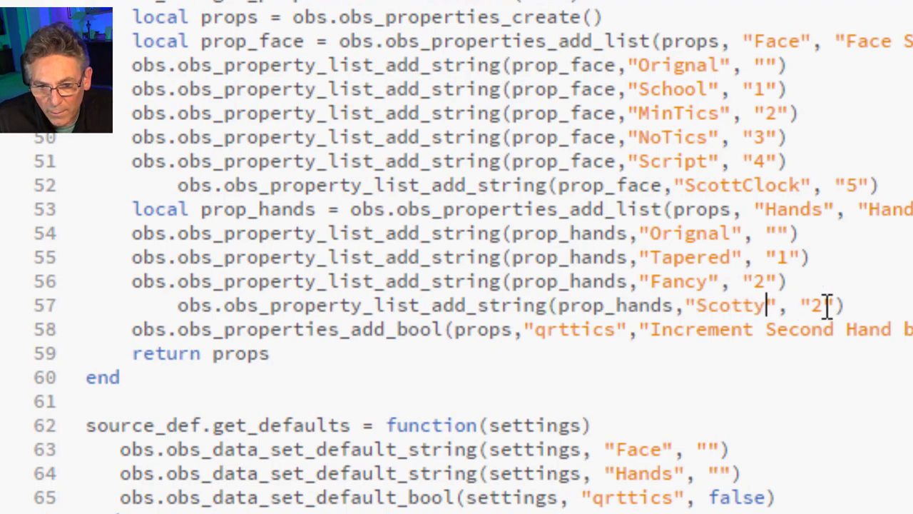
pyautogui.doubleClick(816, 305)
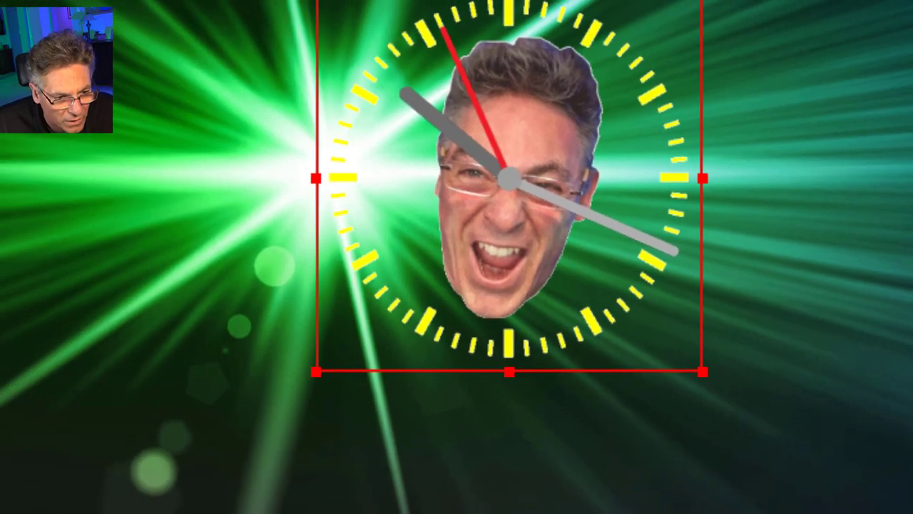
# Set the Lua Clock's Face Style to School and Hand Style to Scotty.
pyautogui.rightClick(151, 389)
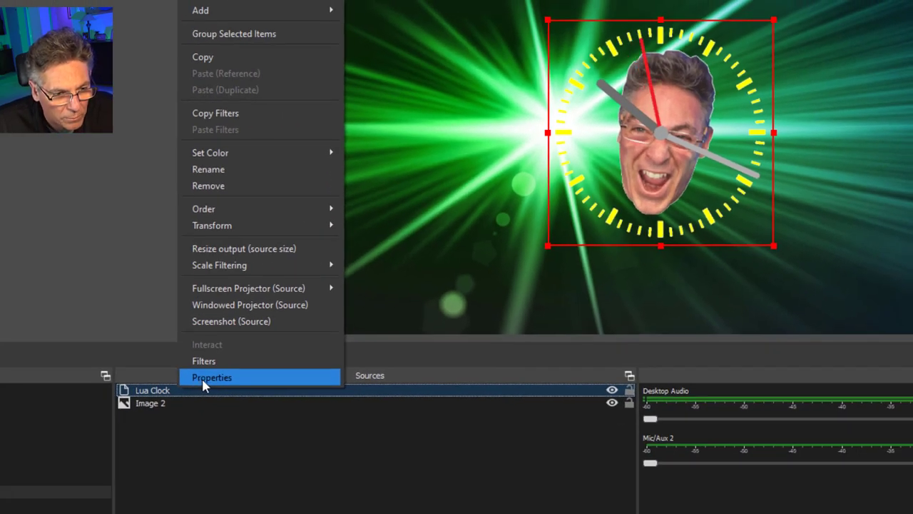
pyautogui.click(212, 377)
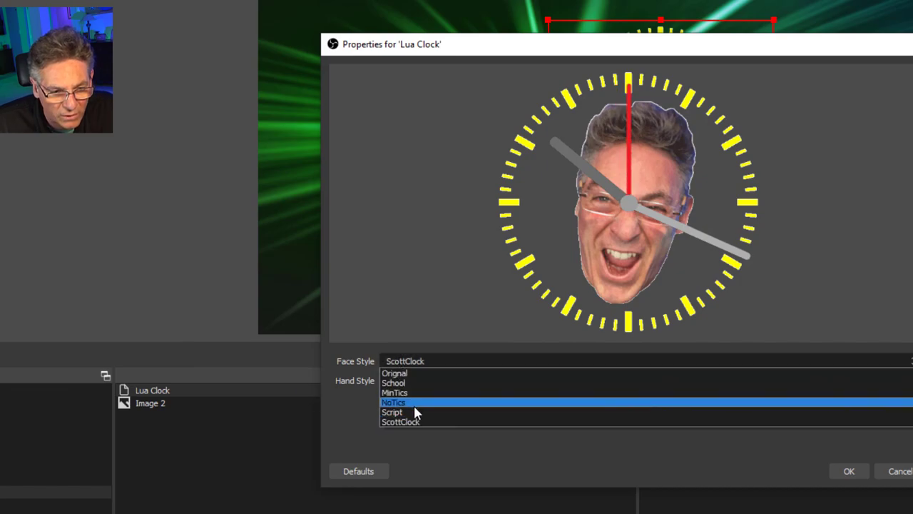
pyautogui.click(393, 383)
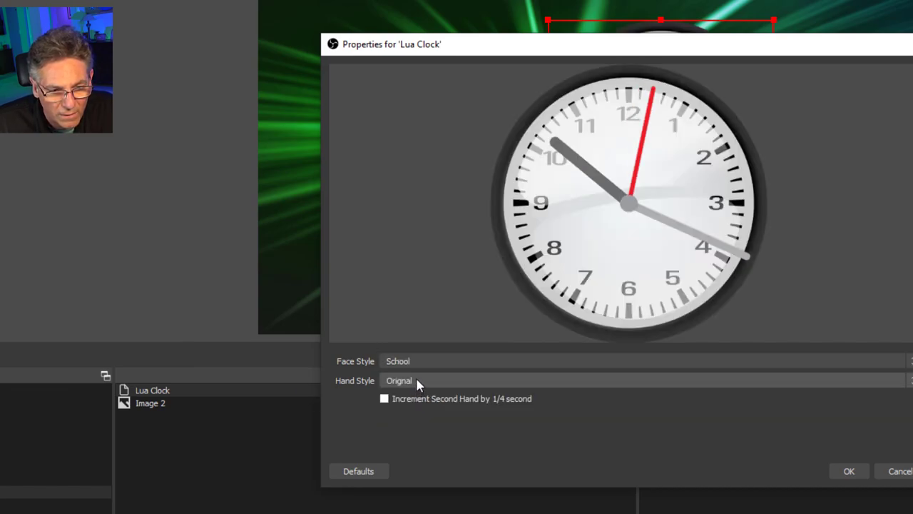
pyautogui.click(399, 380)
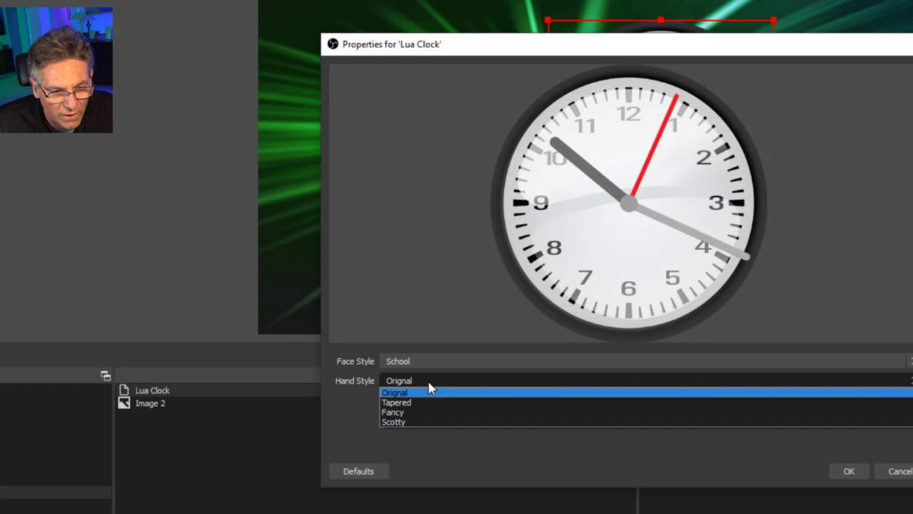
pyautogui.click(393, 421)
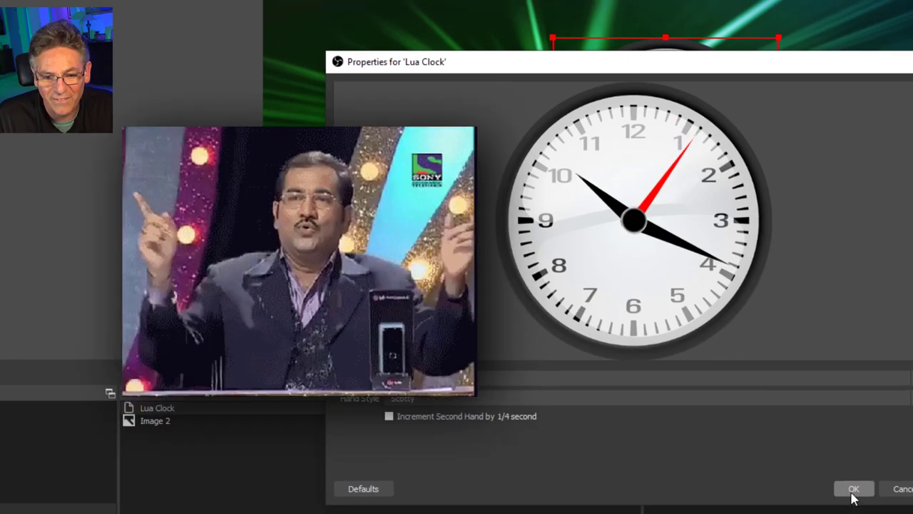
pyautogui.click(853, 489)
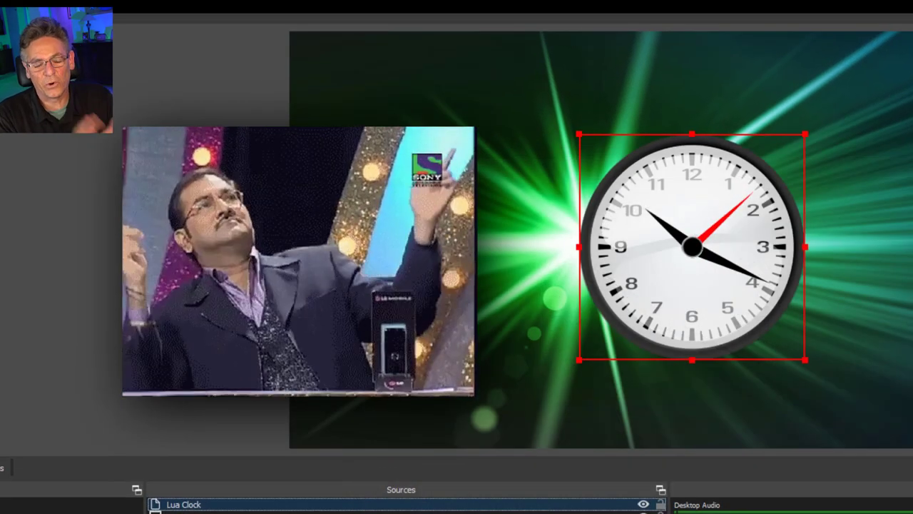